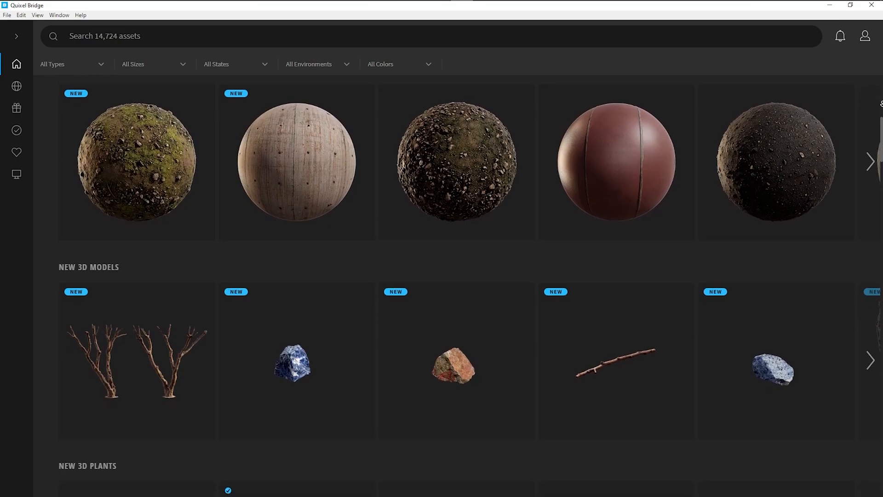
Step: Show the local Megascans assets and select Icelandic Mossy Rocks
scroll(down, 3)
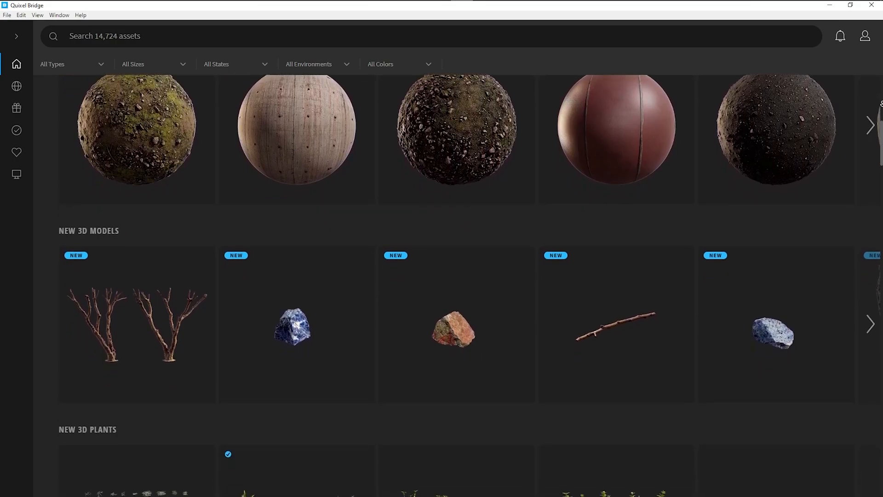
scroll(down, 3)
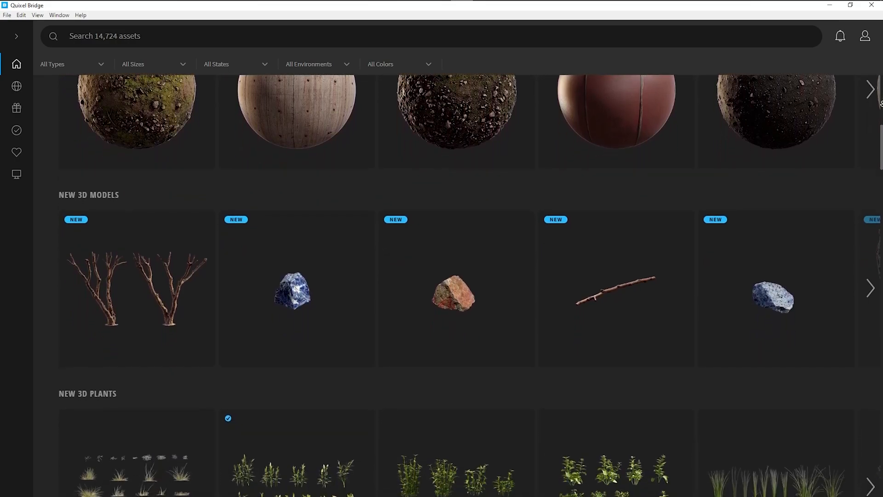
scroll(down, 3)
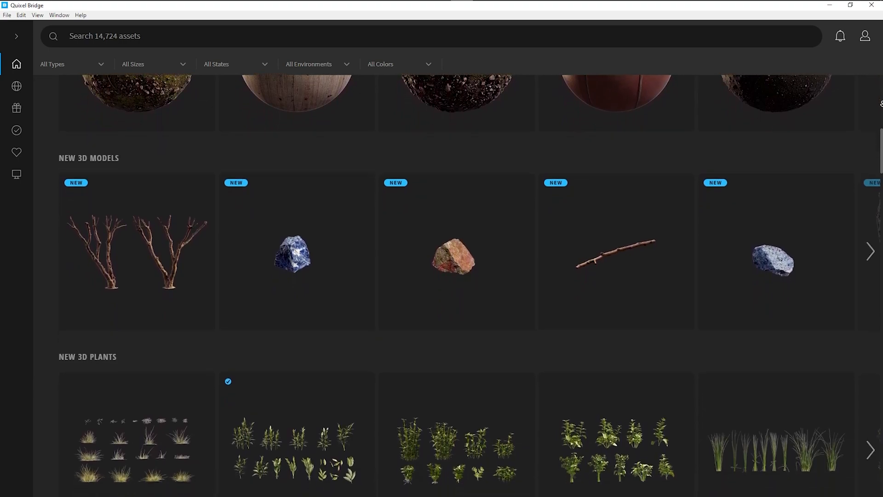
scroll(down, 3)
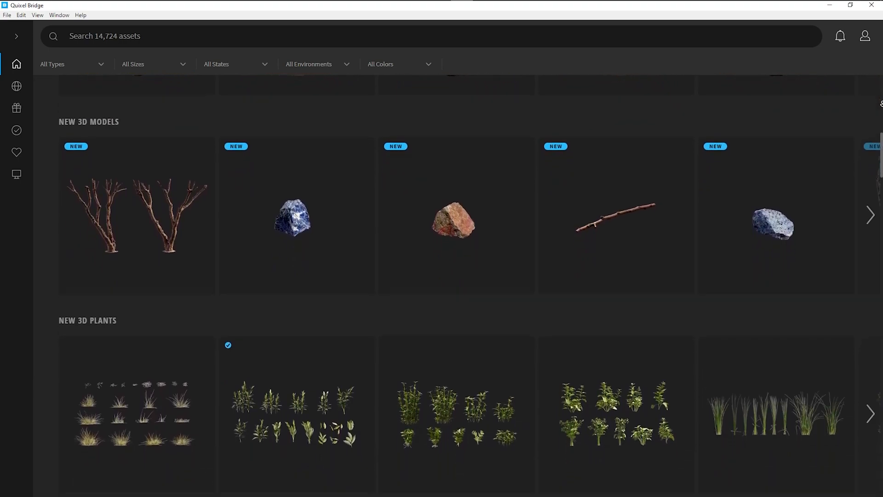
click(17, 174)
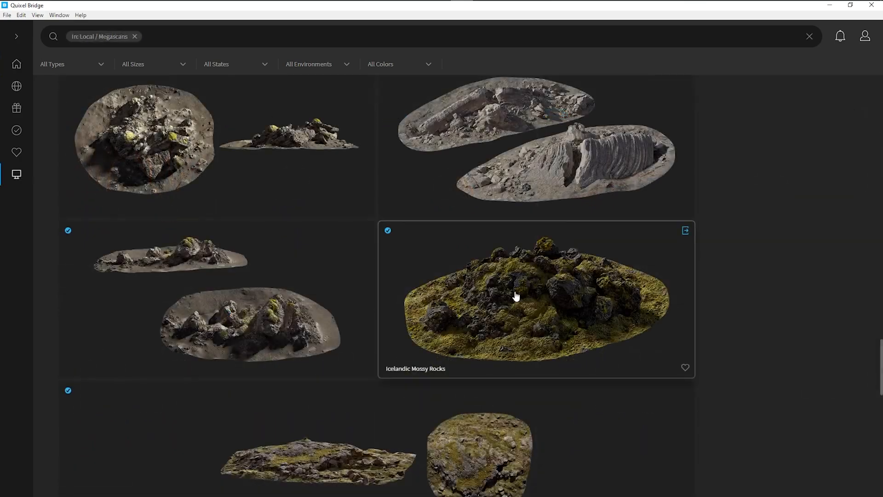
click(536, 298)
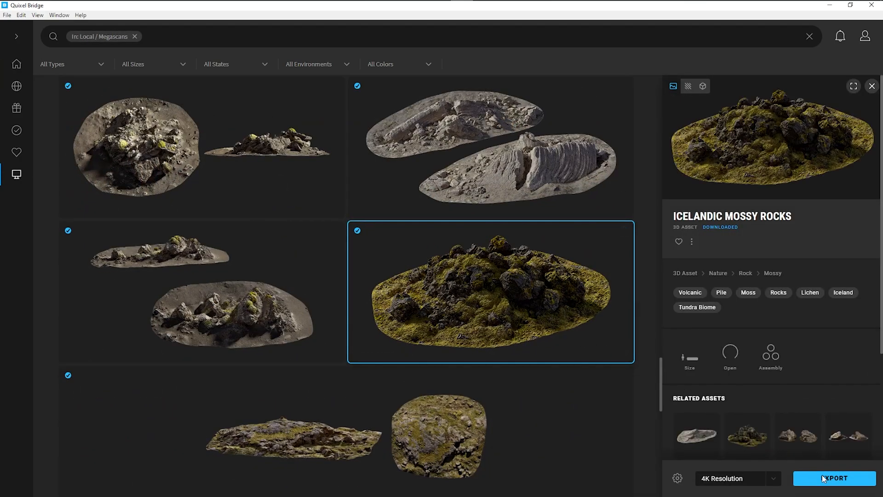
Step: Export Icelandic Mossy Rocks to Unreal Engine from its details panel
click(833, 478)
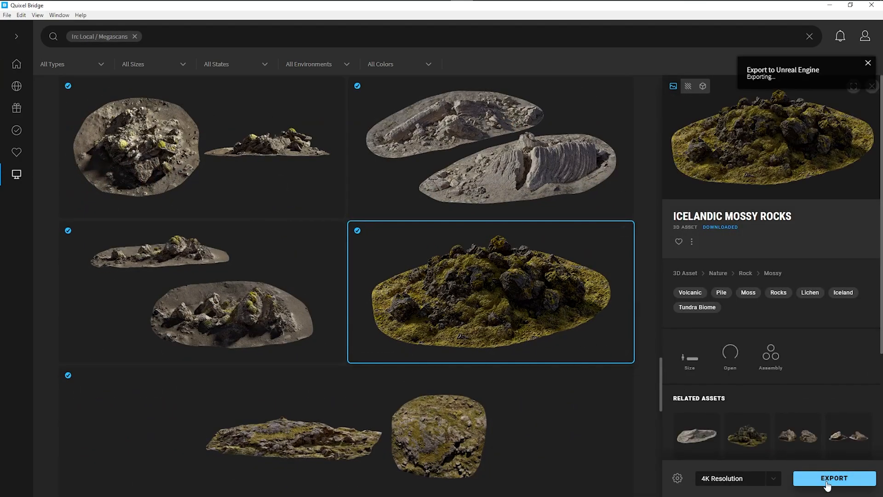
click(833, 478)
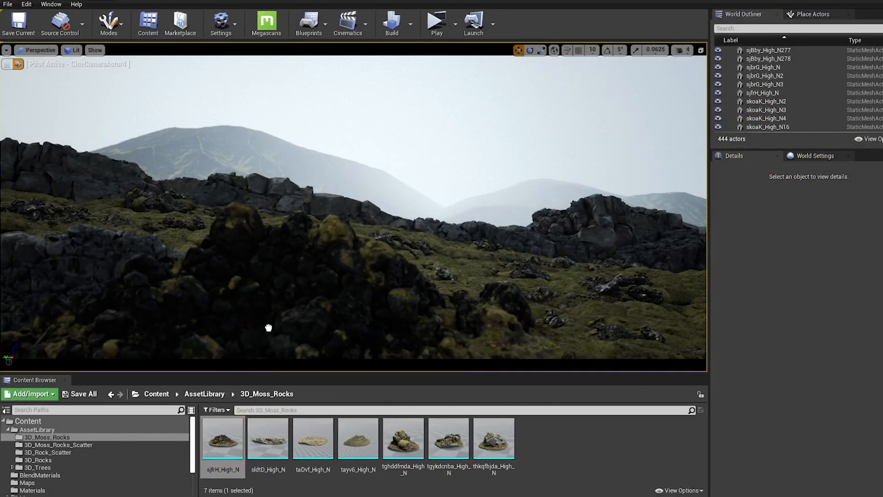
click(281, 242)
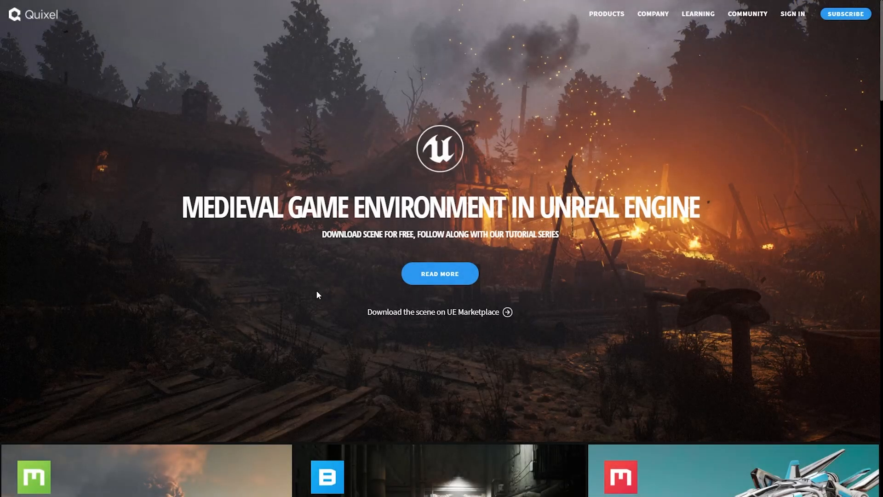
mouse_move(196, 130)
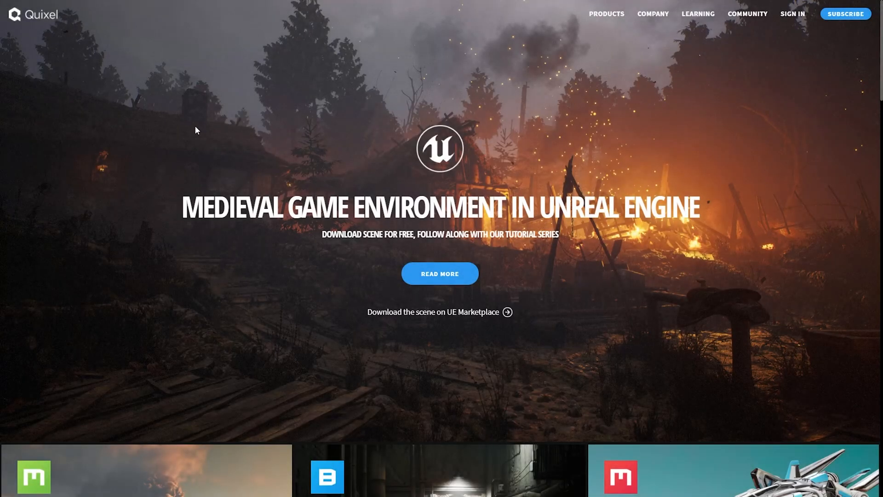
mouse_move(496, 134)
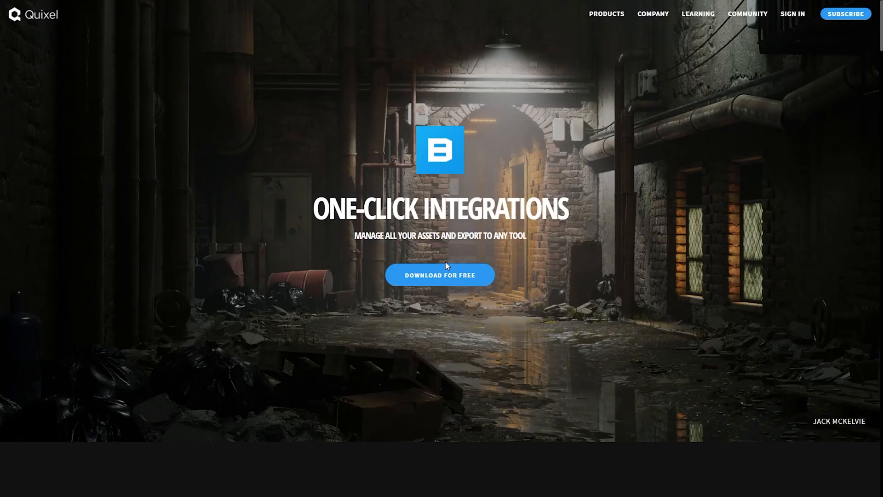
mouse_move(439, 275)
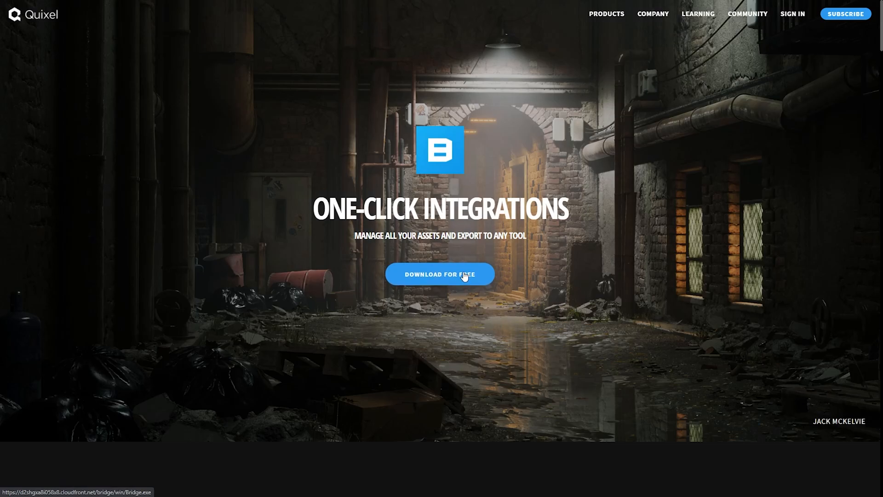
Step: Download the free Bridge installer from the Quixel website
click(440, 274)
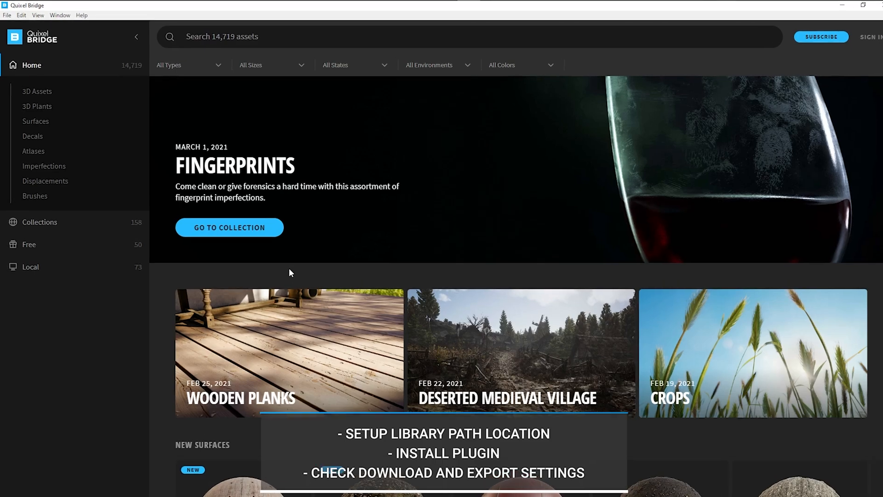
click(21, 15)
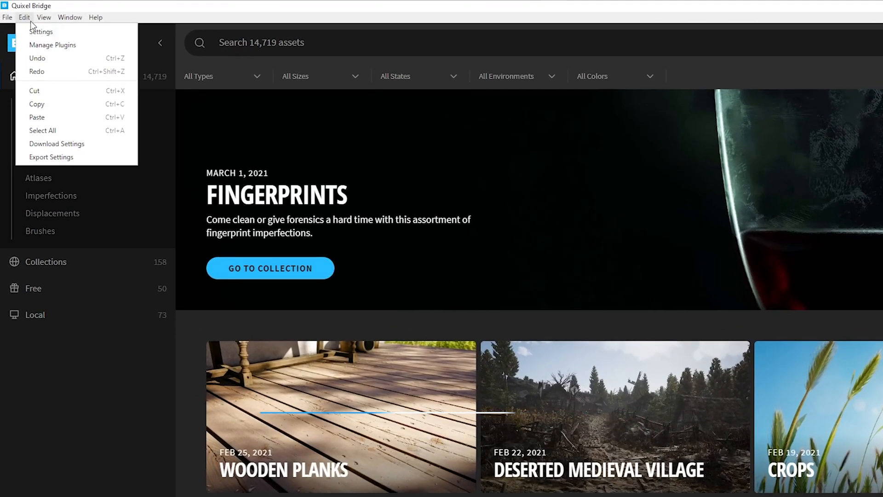
click(40, 31)
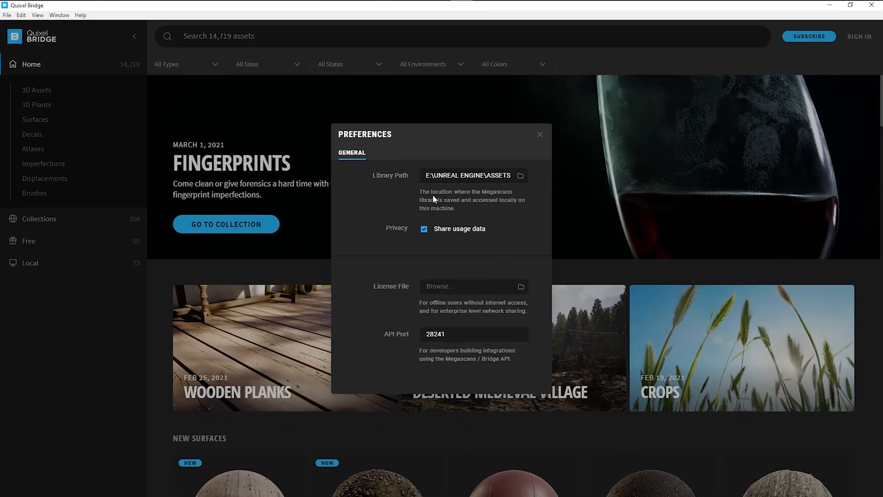
mouse_move(497, 221)
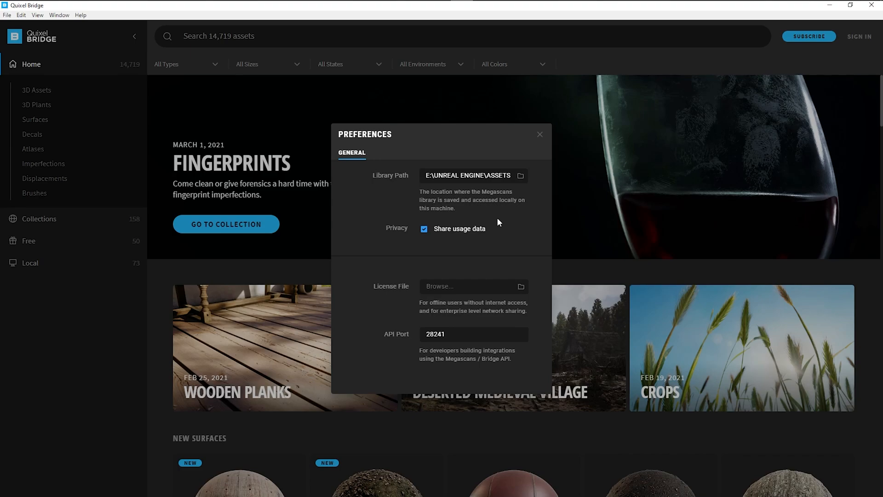
mouse_move(420, 182)
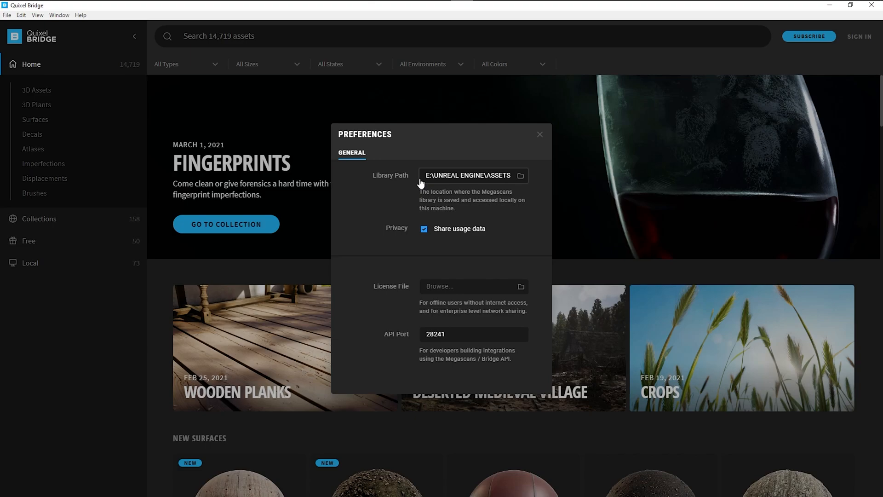
mouse_move(416, 185)
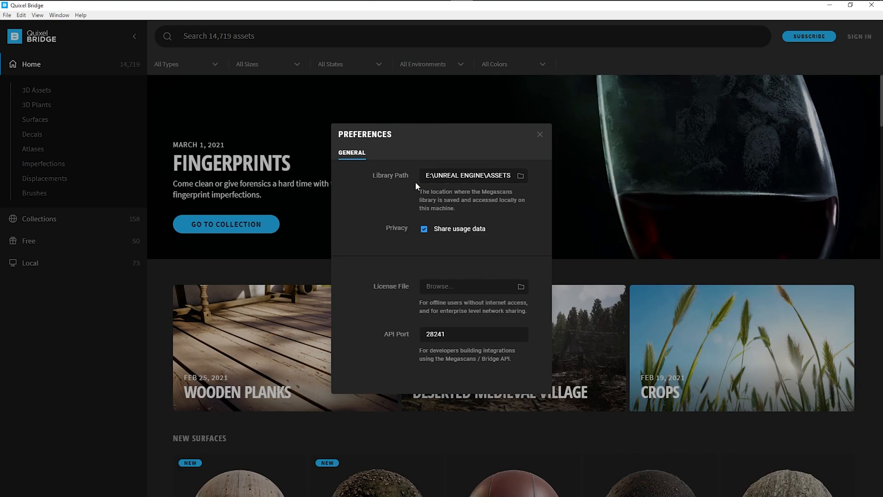
mouse_move(250, 116)
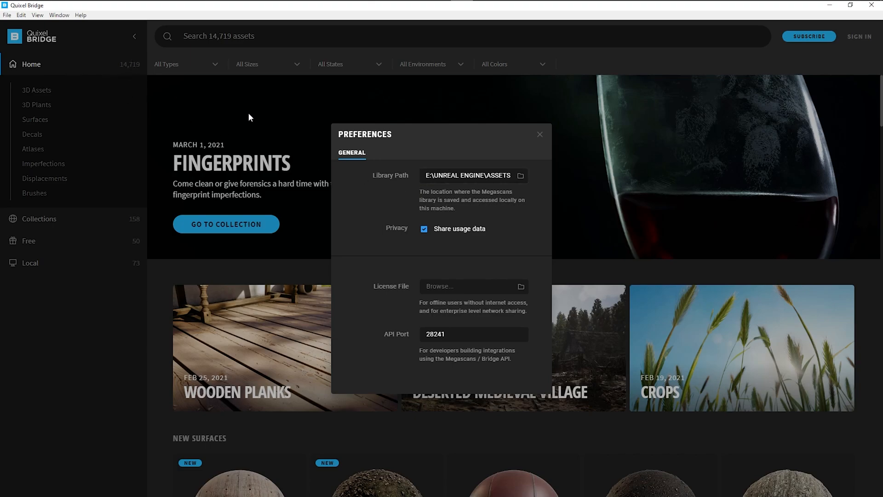
mouse_move(540, 136)
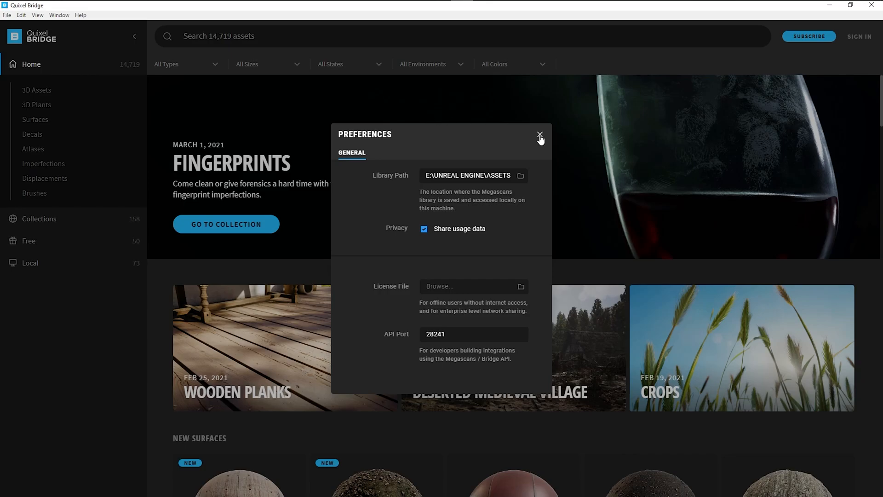
click(540, 136)
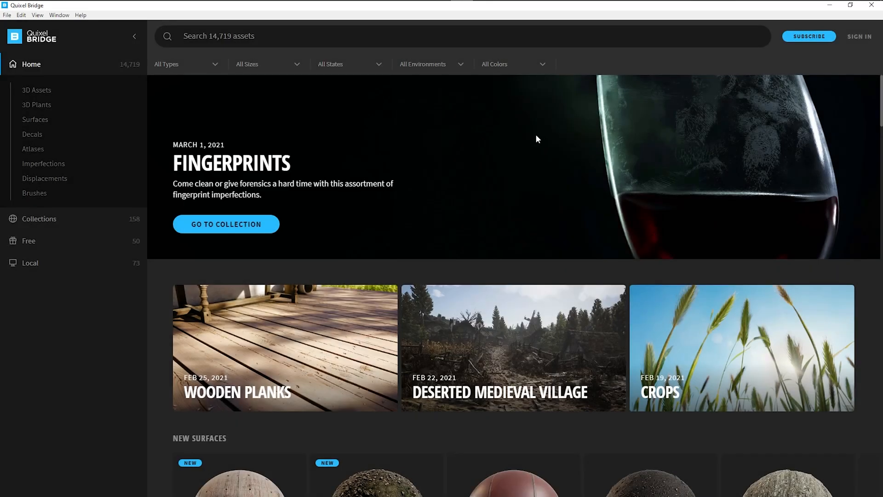
Step: In Export Settings, set the export target to Unreal Engine version 4.26
click(21, 15)
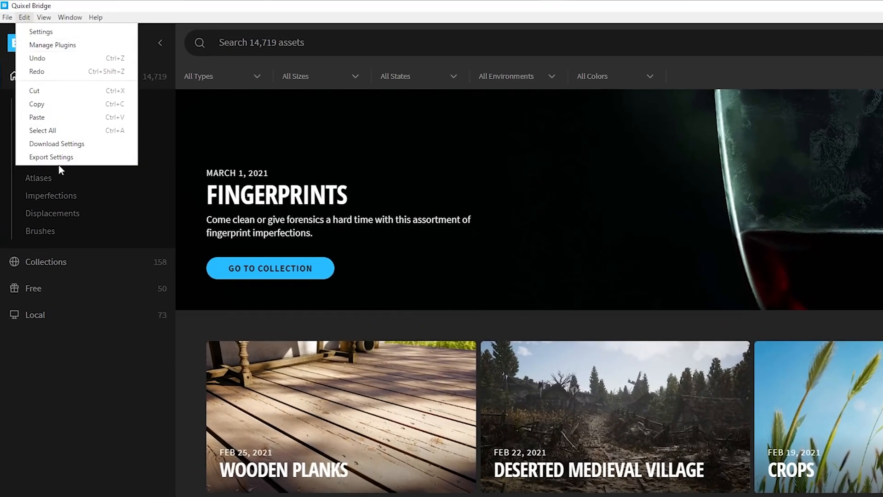
click(51, 156)
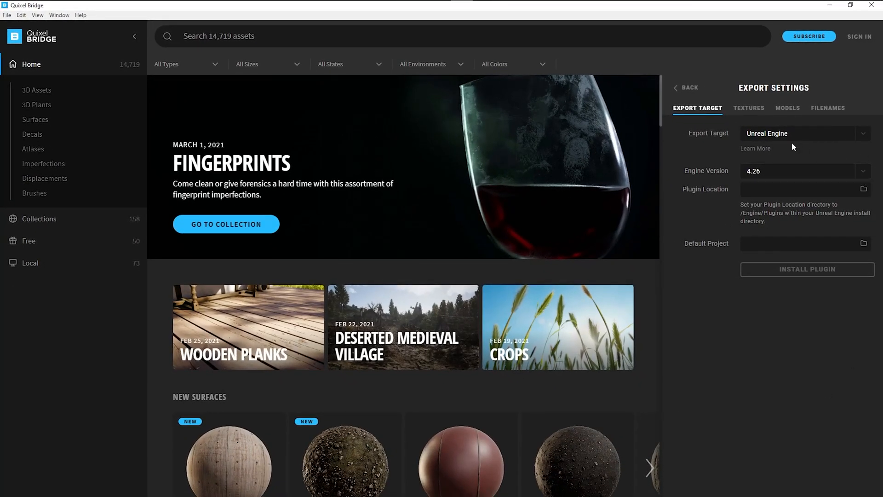
click(802, 133)
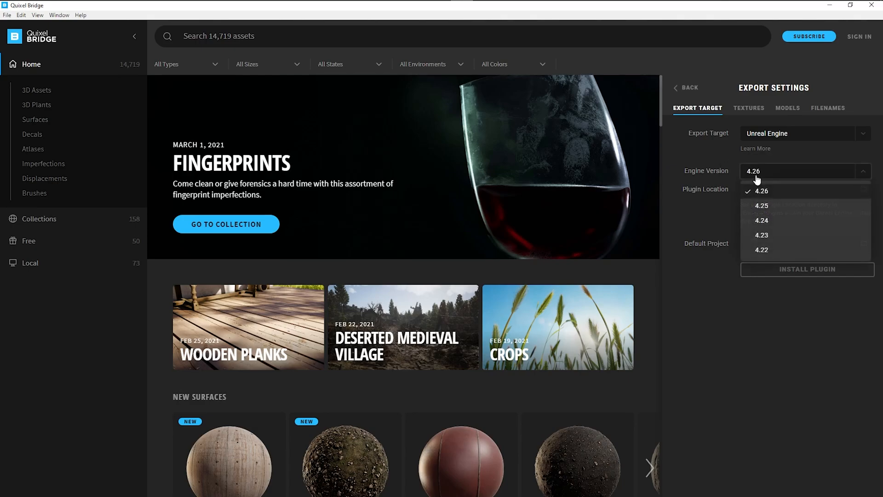
click(761, 190)
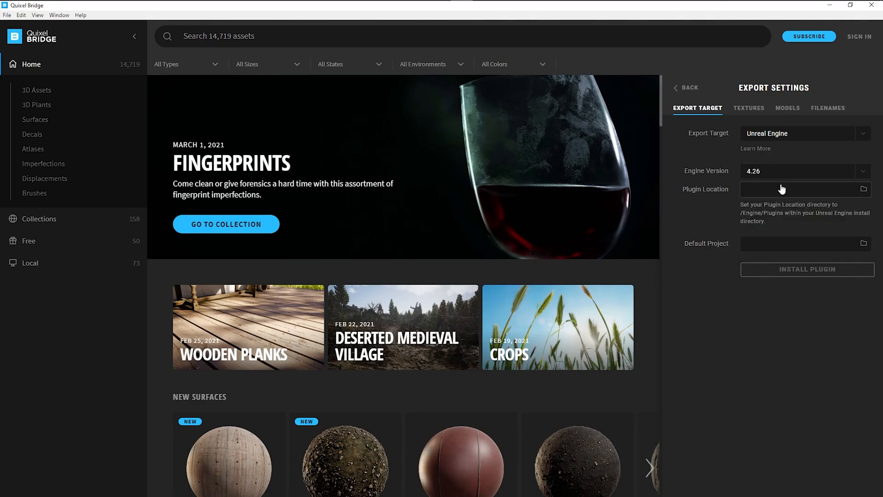
mouse_move(775, 197)
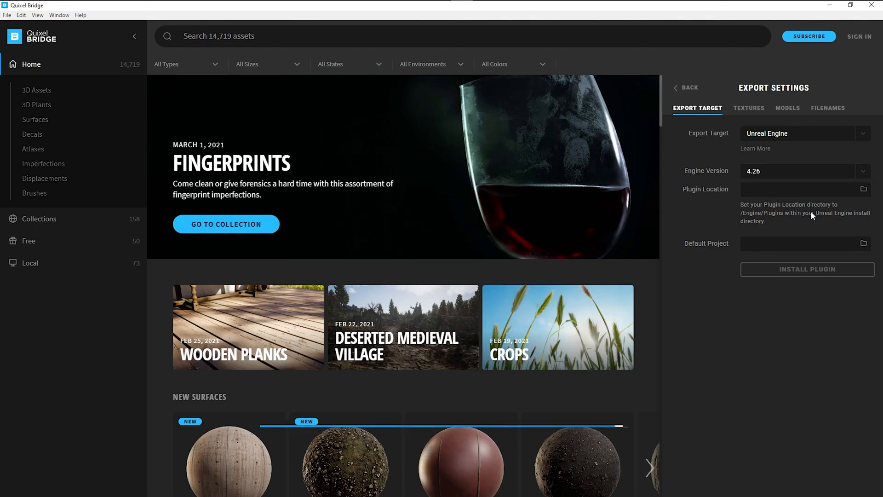
mouse_move(863, 189)
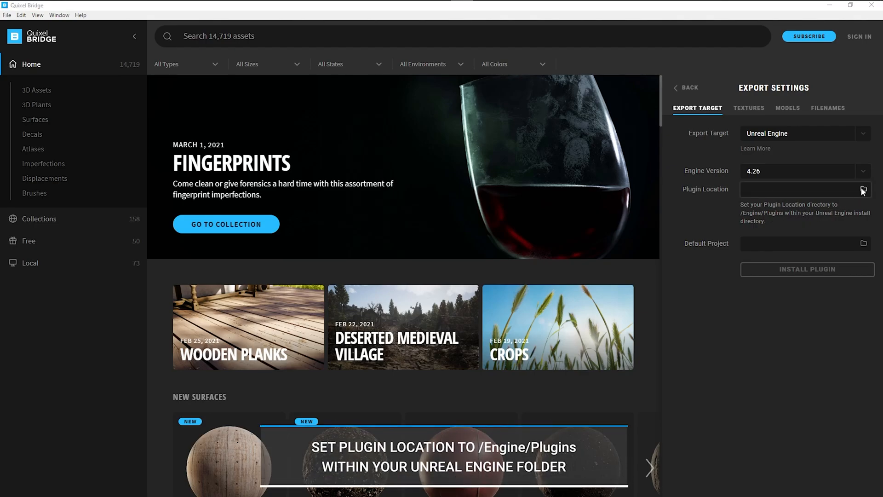
Step: Set the plugin location to the UE_4.26 Engine folder and install the export plugin
click(863, 190)
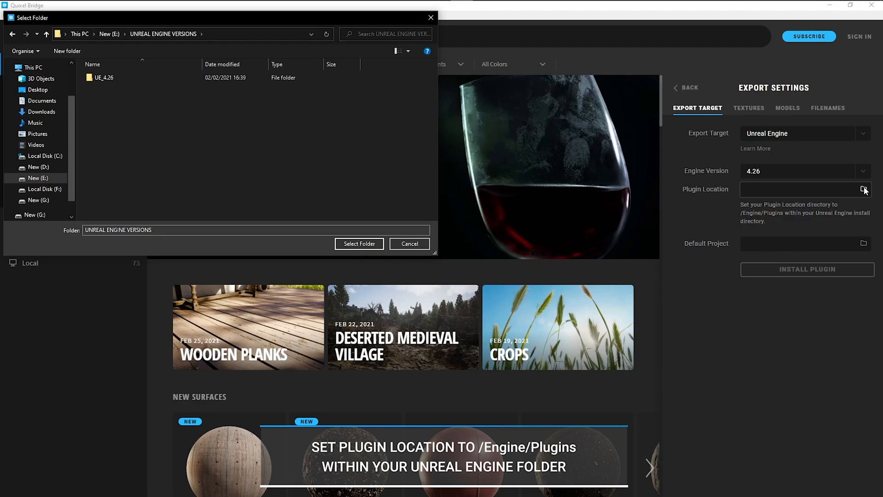
double_click(104, 77)
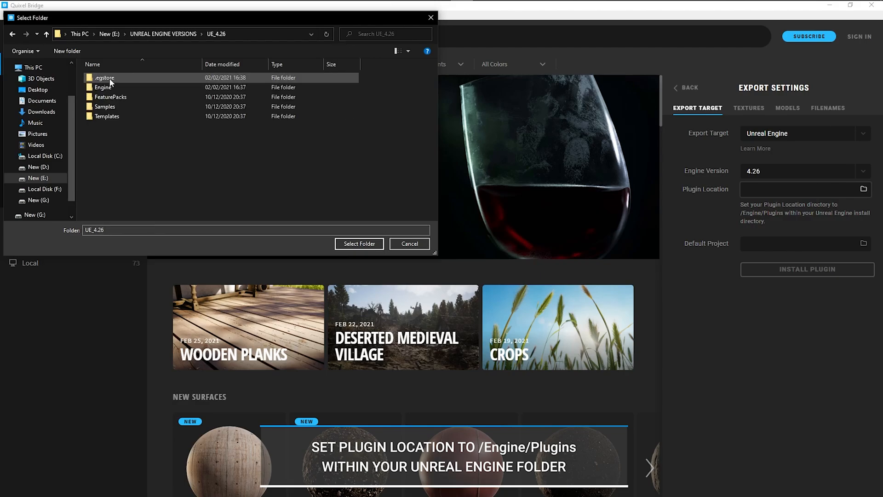
double_click(104, 87)
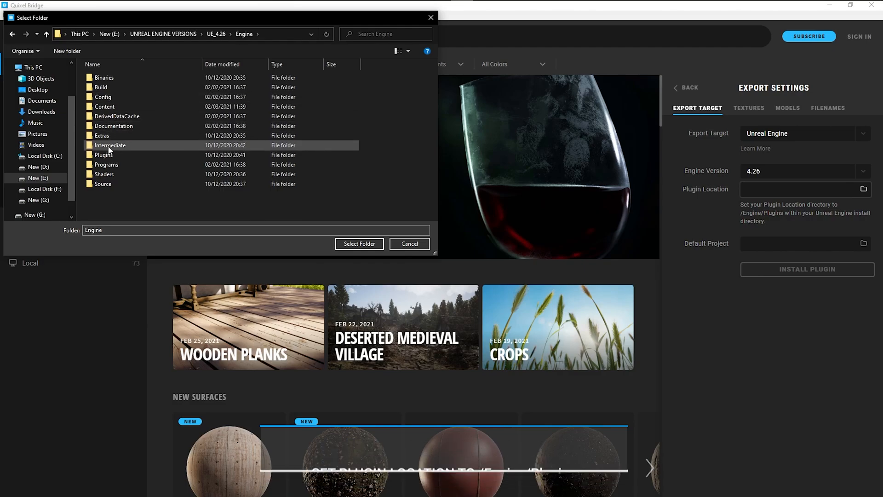
click(359, 243)
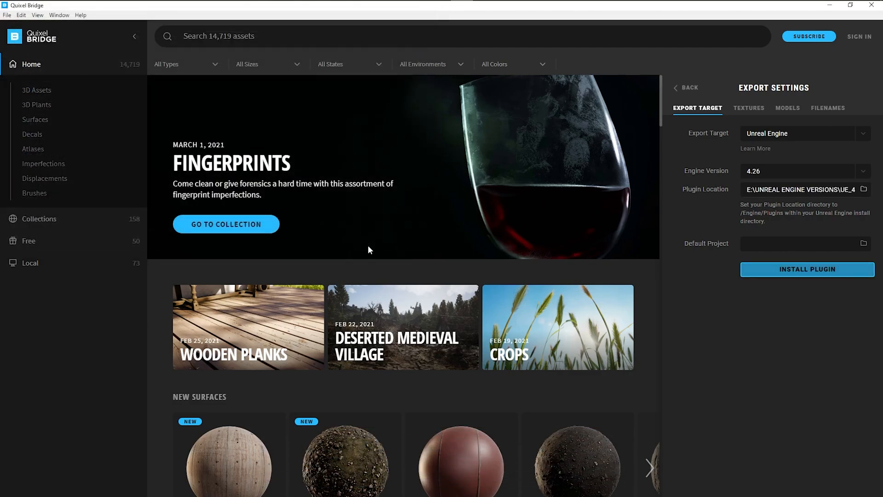
mouse_move(807, 269)
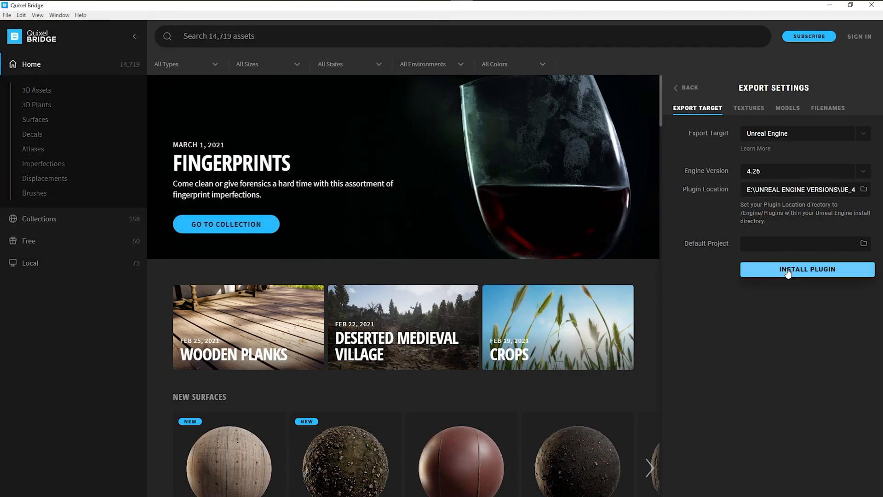
click(807, 269)
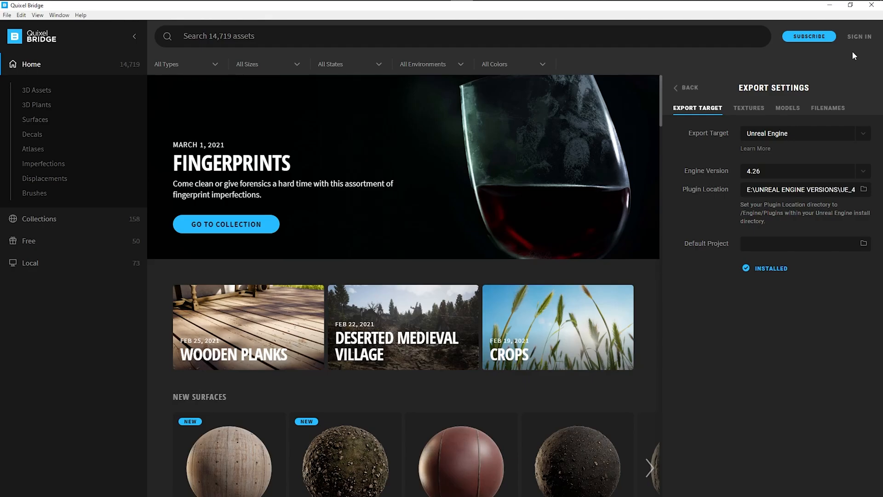
Step: Sign in to the Quixel account using an Epic Games login
click(858, 36)
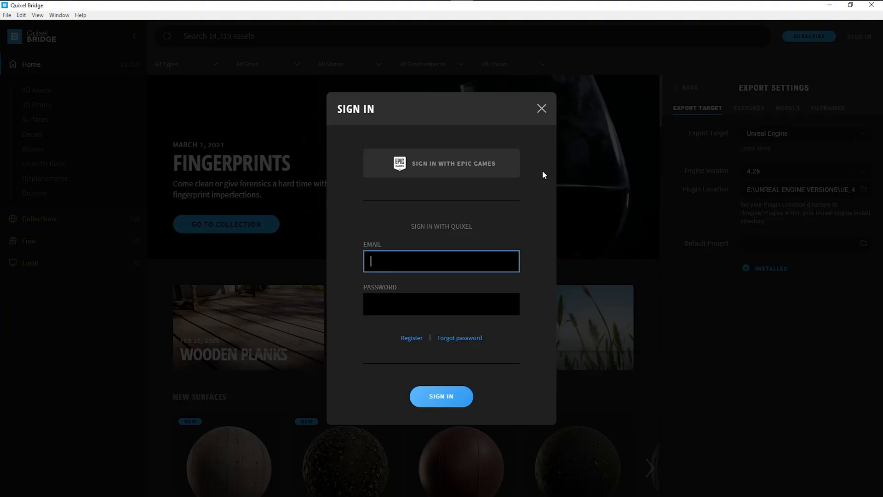
click(441, 163)
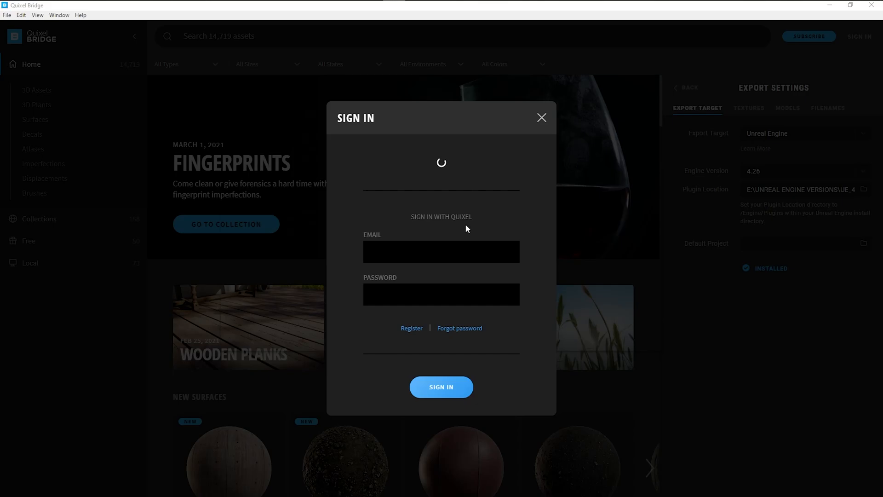
click(540, 116)
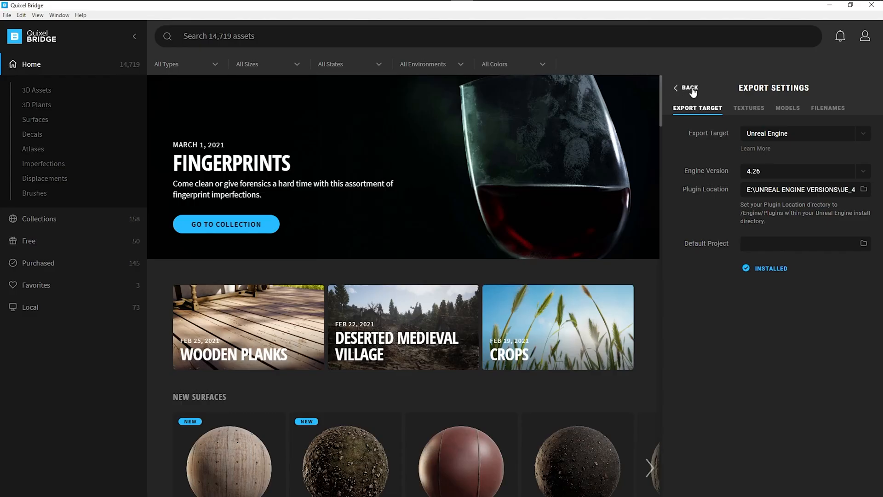
Step: Leave the export settings and search the 3D asset library for 'Rocks'
click(686, 88)
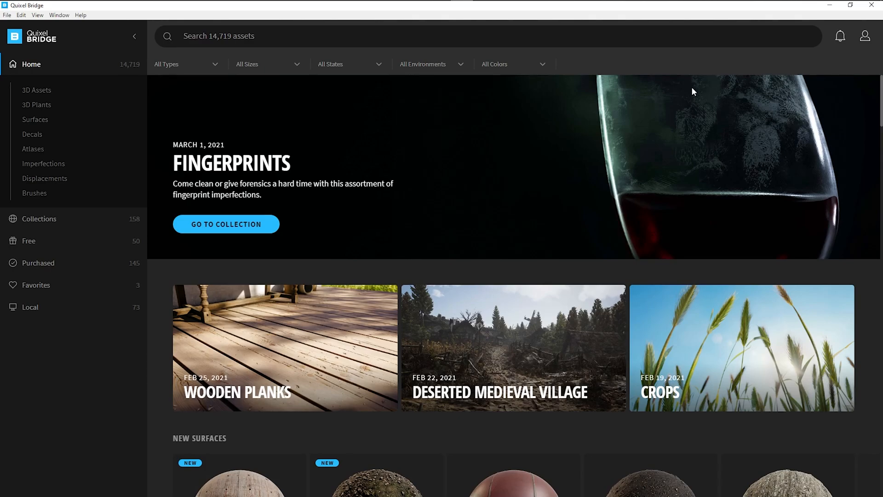
scroll(down, 3)
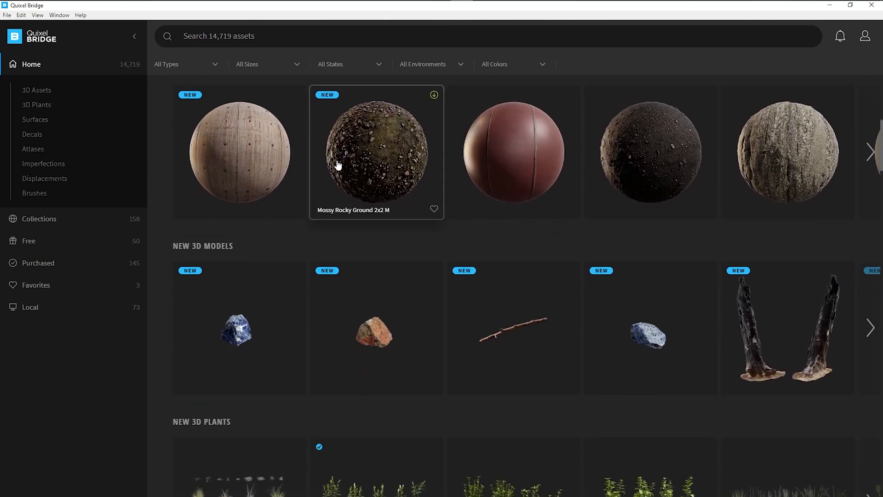
mouse_move(34, 193)
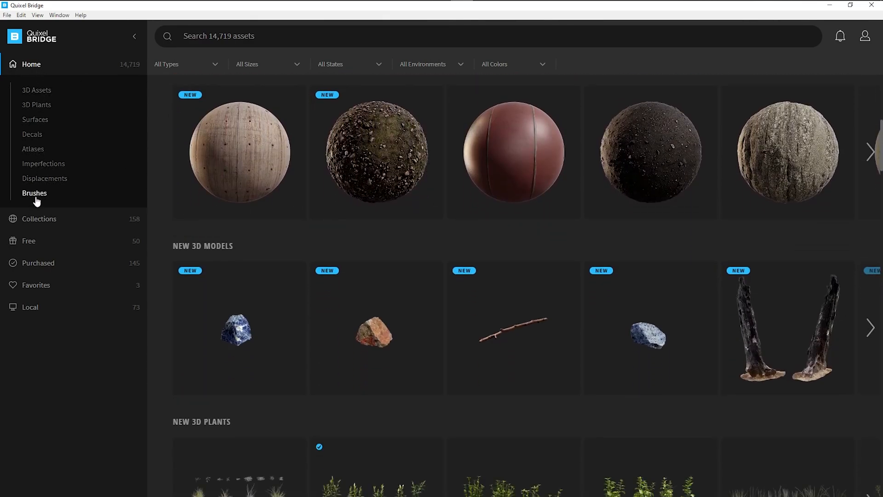
mouse_move(167, 236)
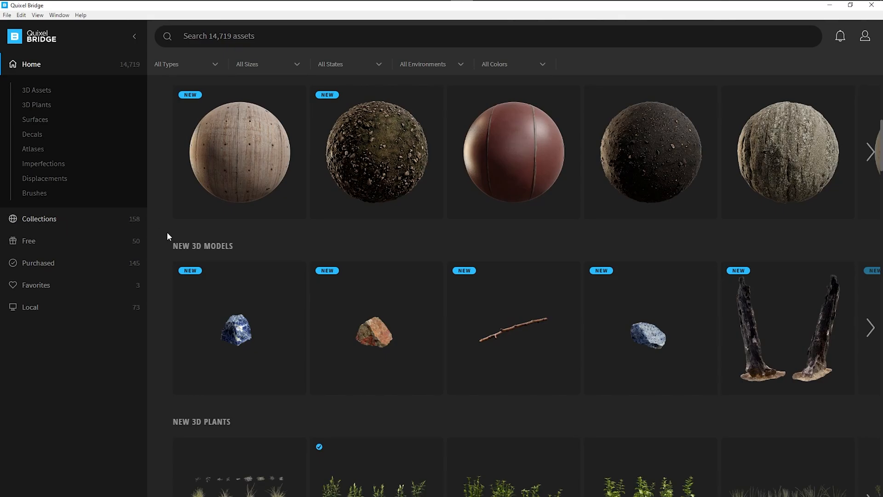
scroll(up, 3)
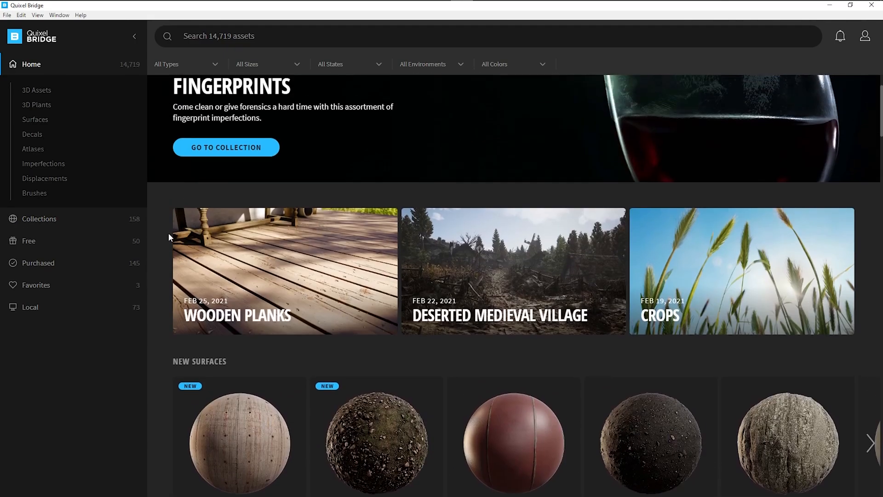
scroll(up, 3)
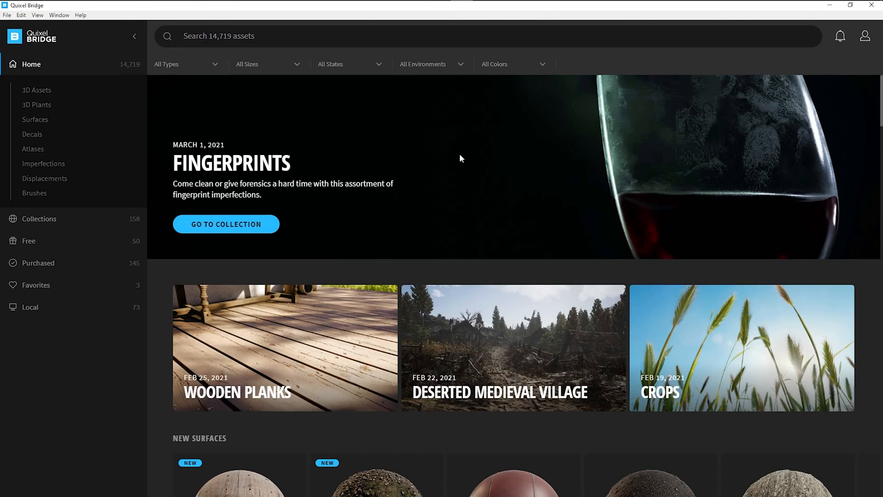
mouse_move(265, 113)
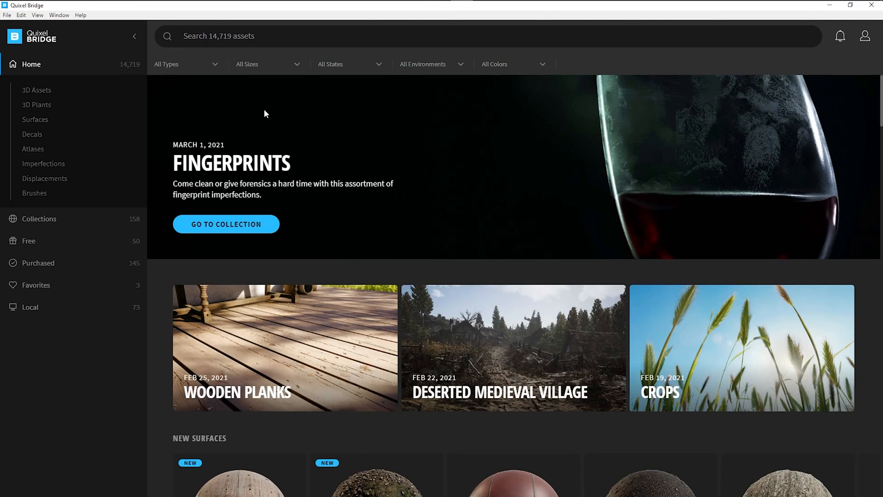
mouse_move(258, 100)
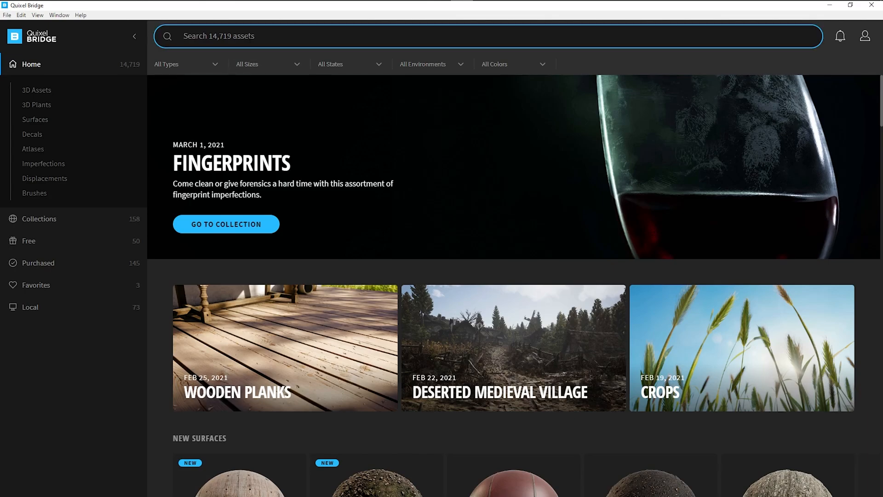
text(Rocks)
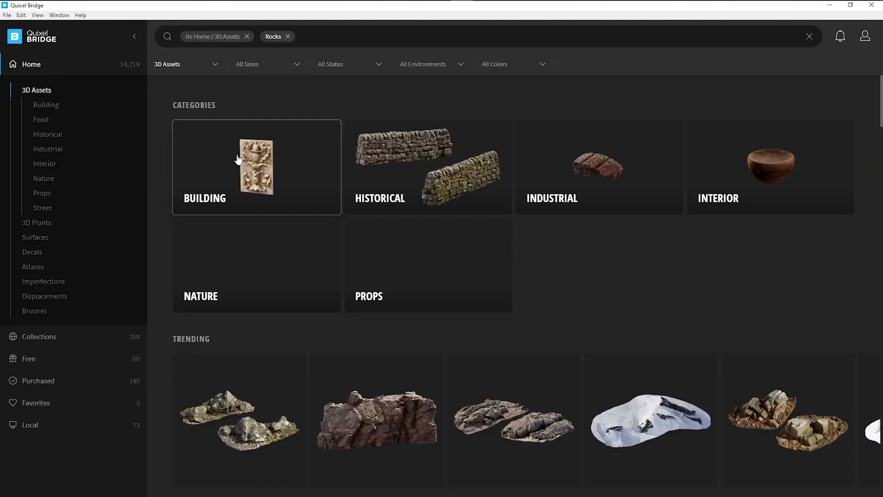
scroll(down, 3)
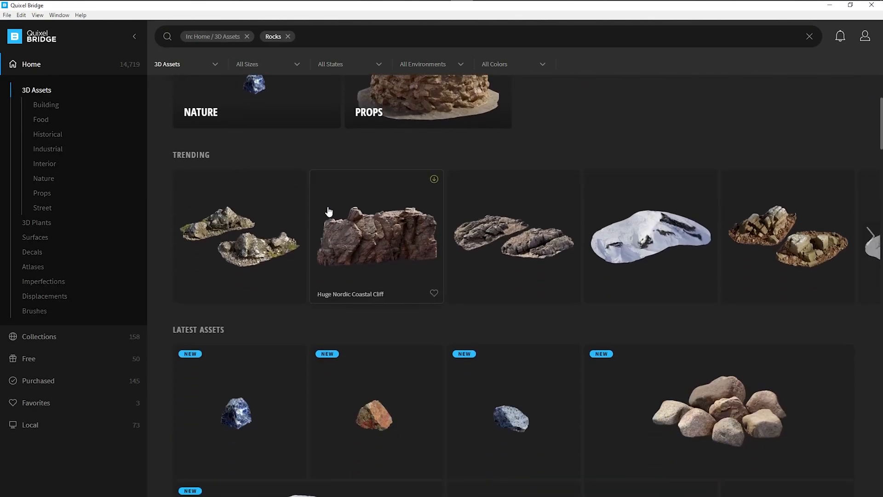
mouse_move(512, 252)
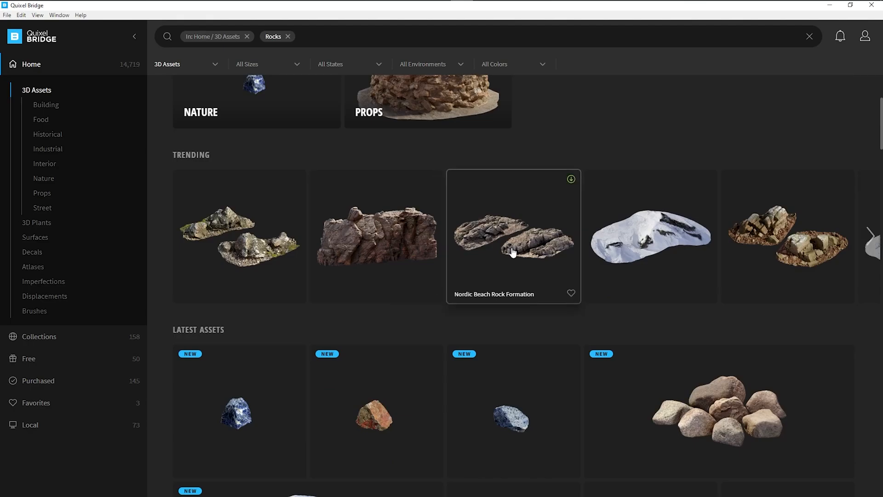
Step: Browse Nordic Beach Rock Formation's texture maps, then view it as a 3D model
click(512, 236)
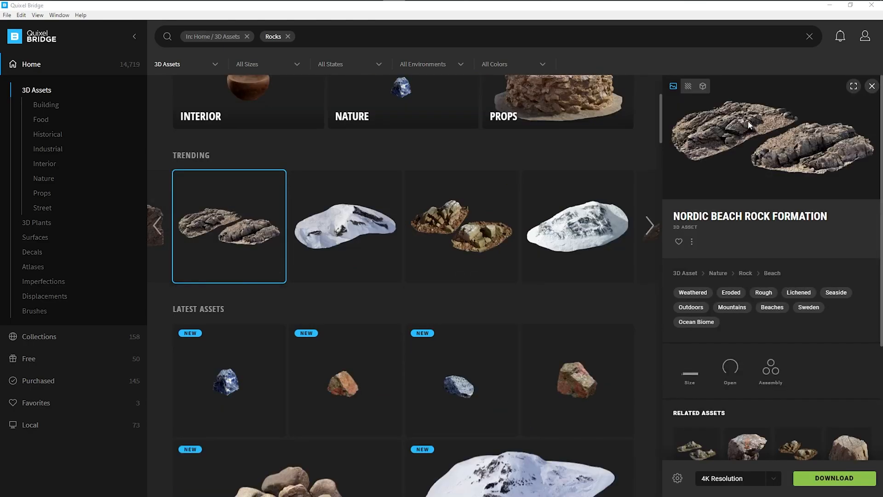
mouse_move(835, 356)
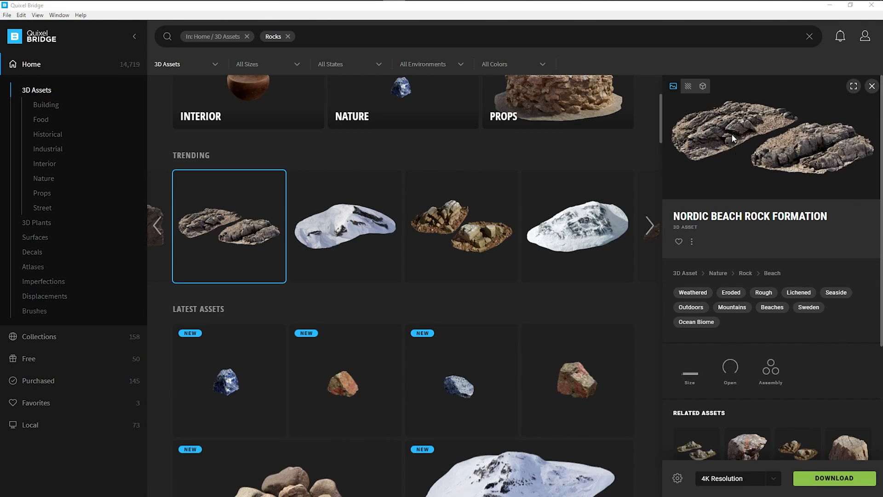
mouse_move(687, 86)
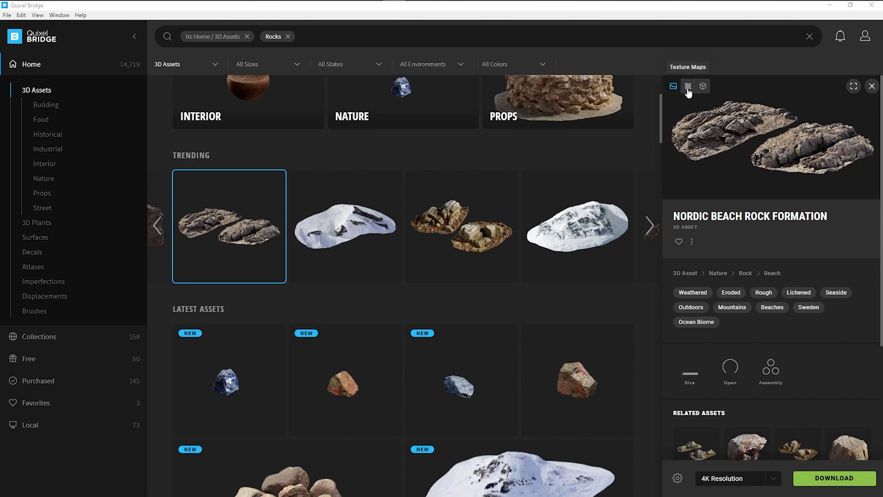
click(688, 87)
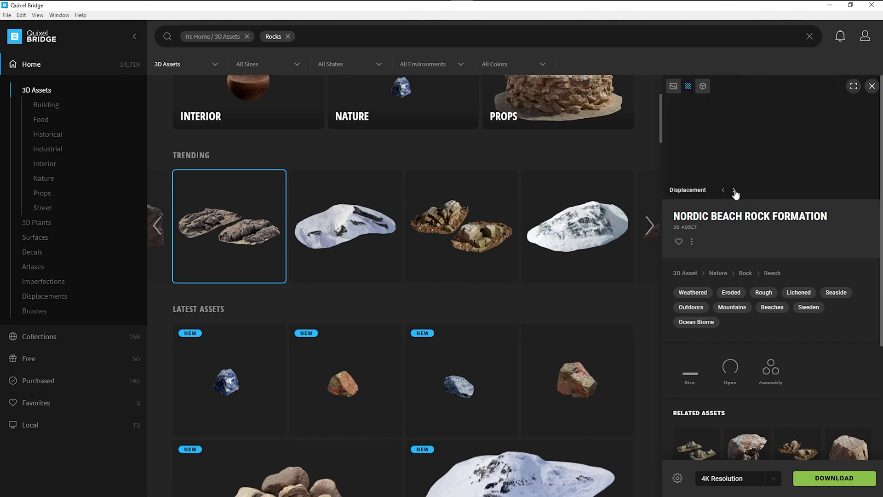
click(736, 193)
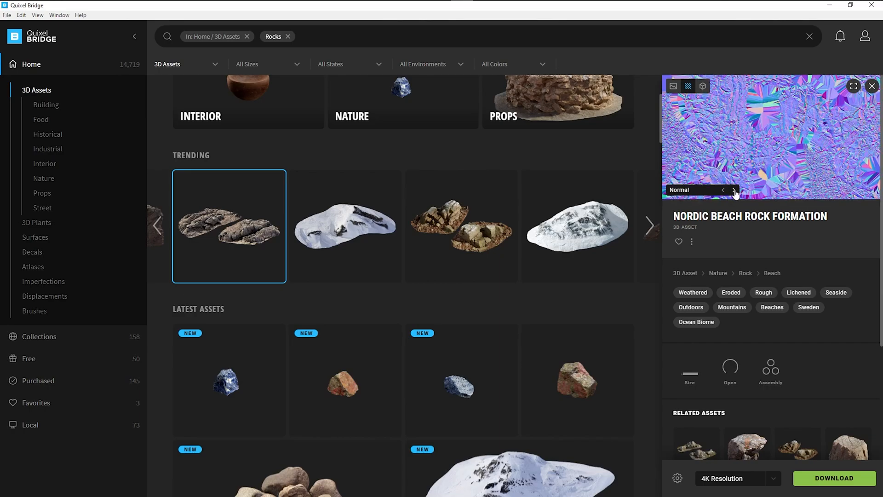
click(734, 190)
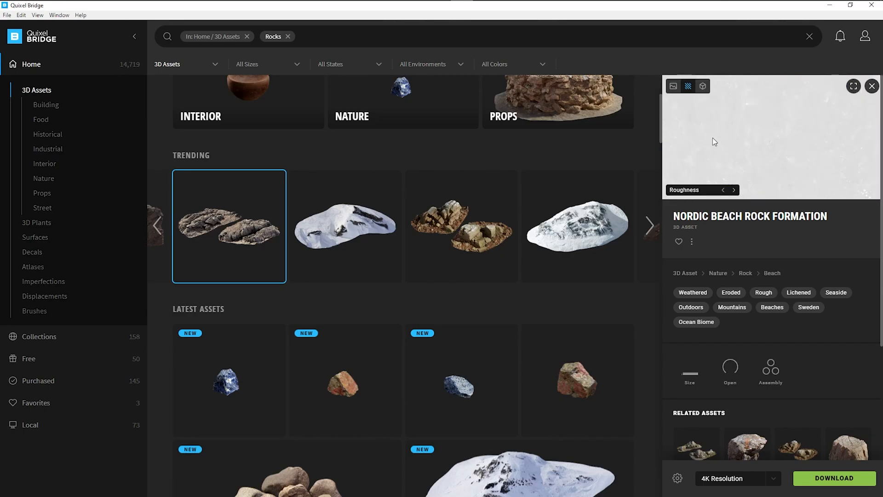
click(702, 86)
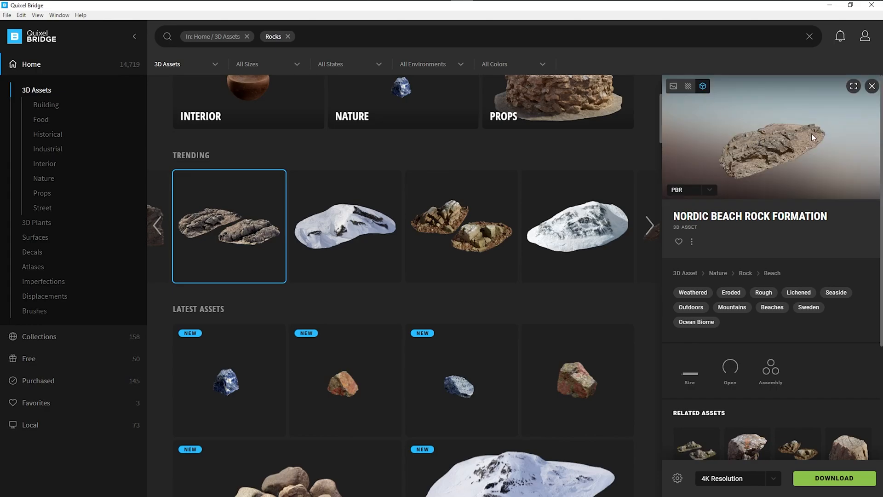
click(852, 86)
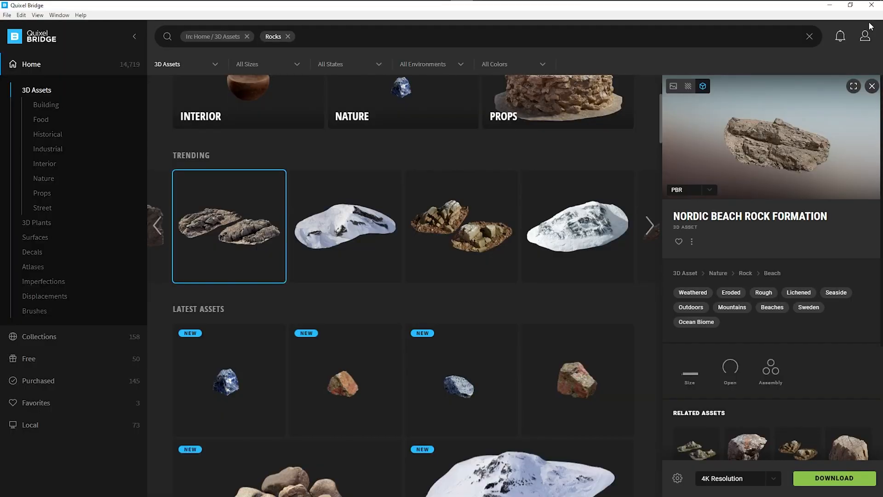
mouse_move(667, 459)
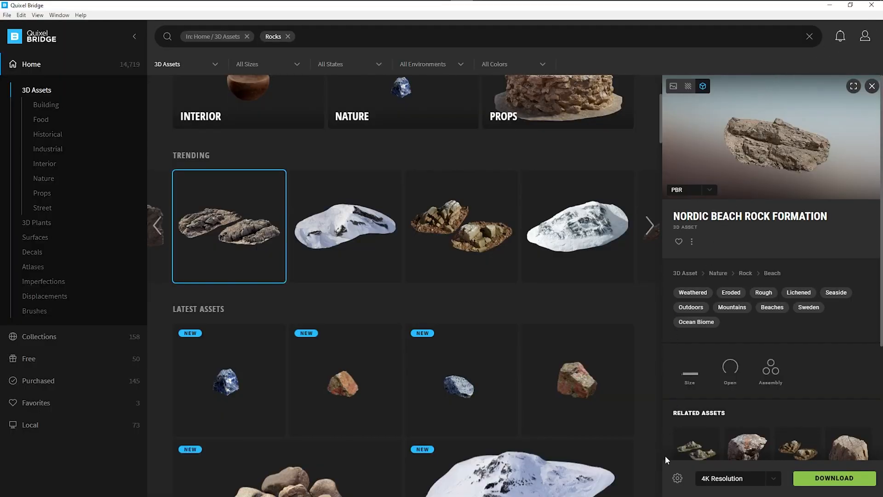
Step: In the model download settings, tick LOD 4 and LOD 5 and untick LOD 0
click(677, 478)
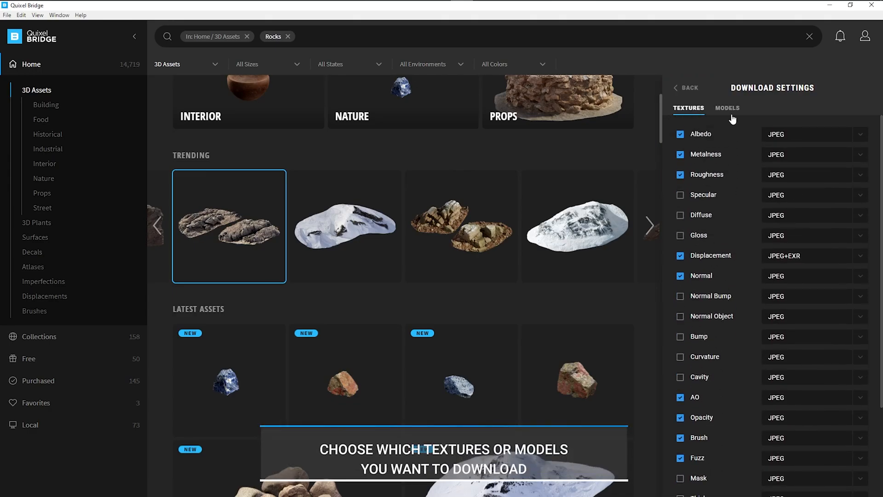
click(726, 108)
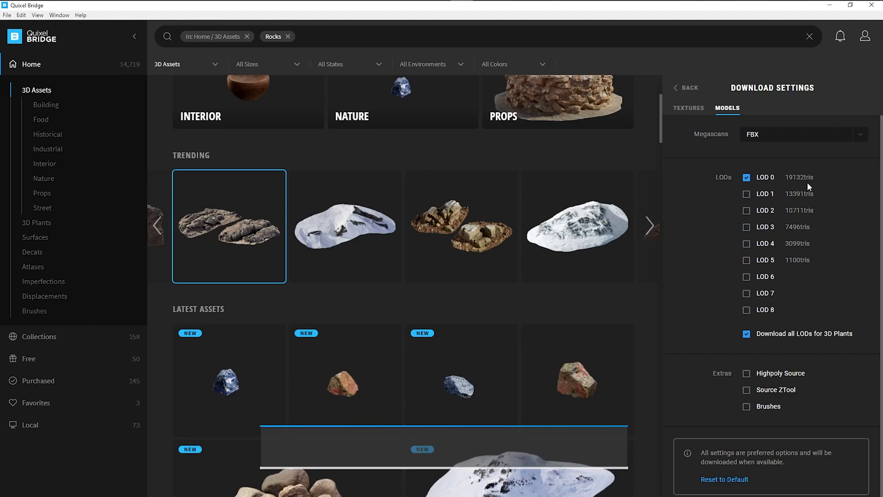
mouse_move(794, 203)
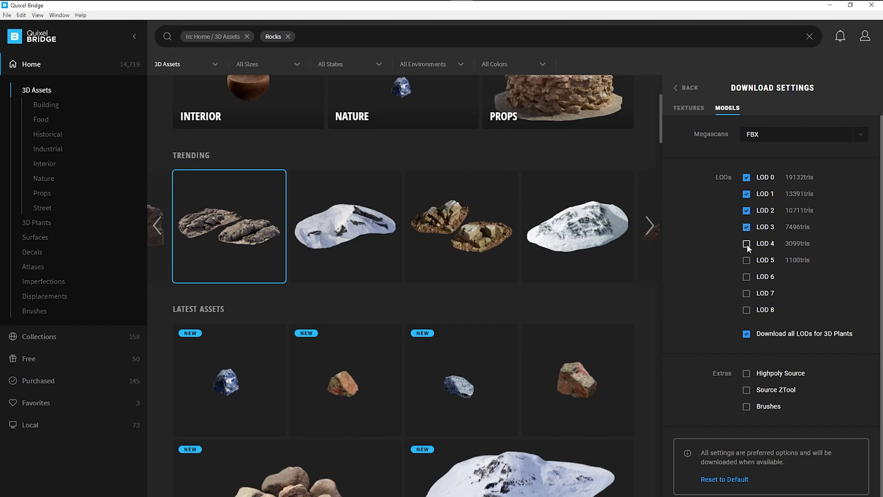
click(746, 243)
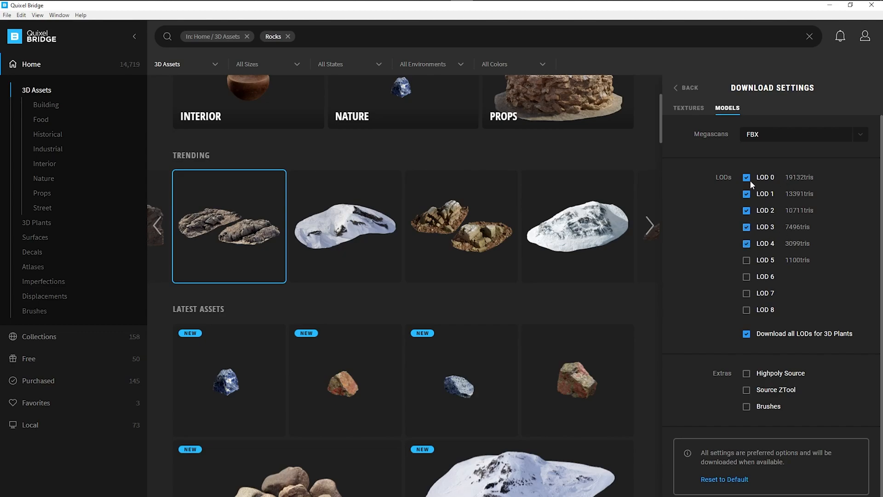
click(745, 177)
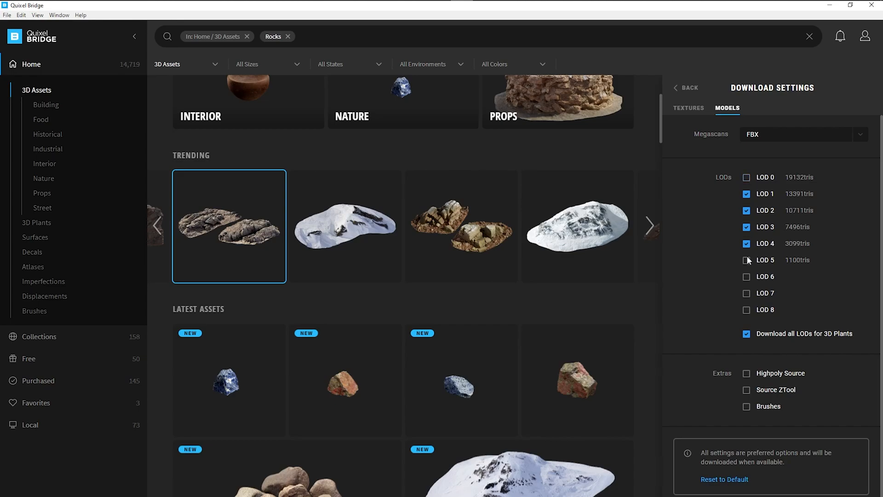
click(746, 259)
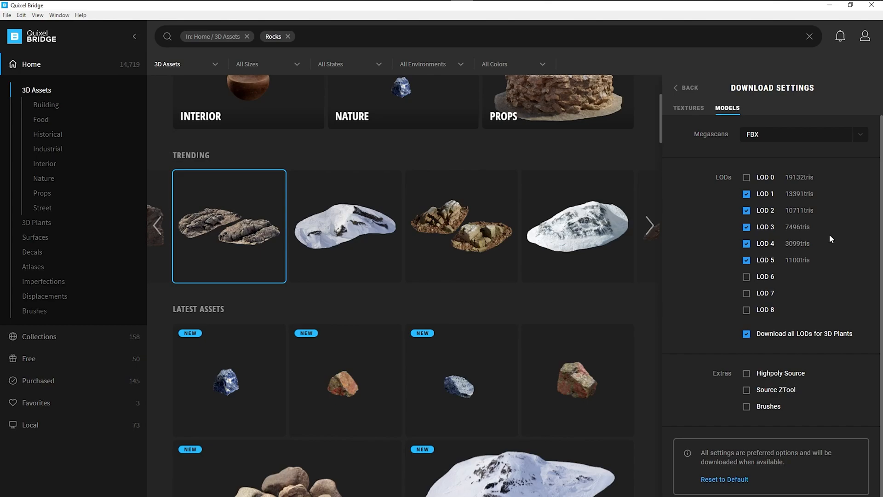
mouse_move(789, 274)
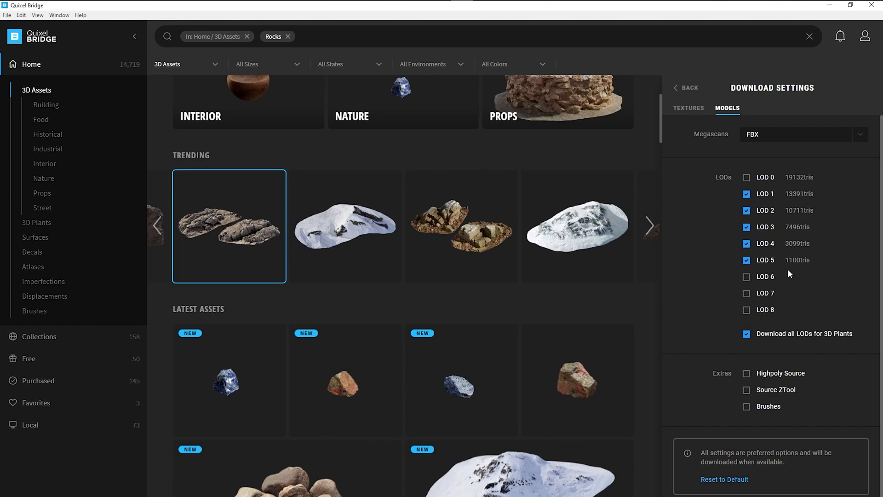
mouse_move(724, 266)
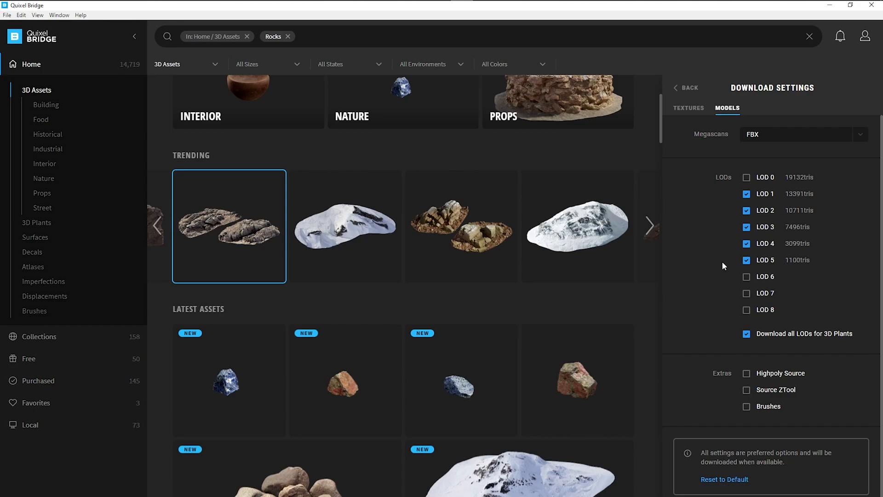
mouse_move(709, 221)
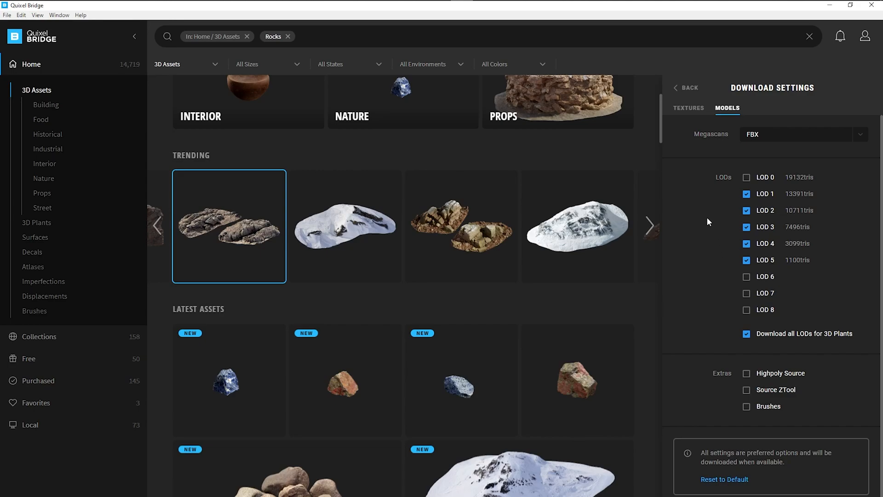
mouse_move(777, 230)
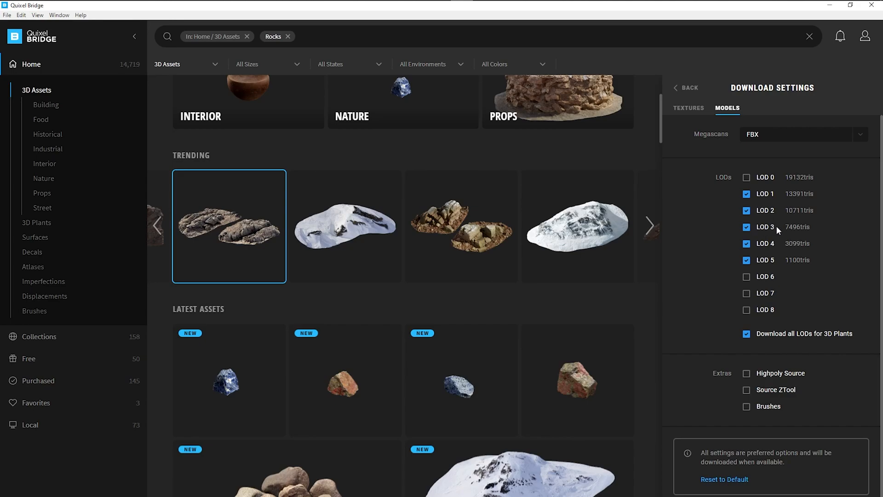
mouse_move(821, 231)
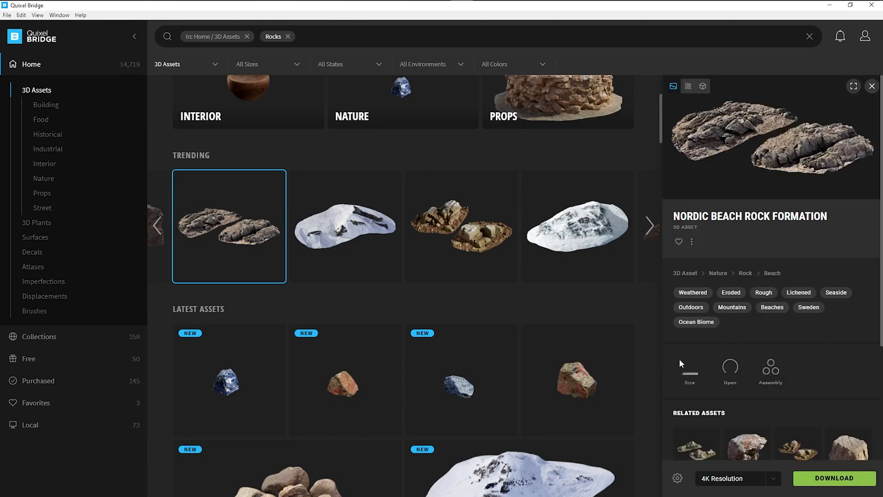
Step: Tick Displacement in the surface texture export options, then review the model export list
click(677, 479)
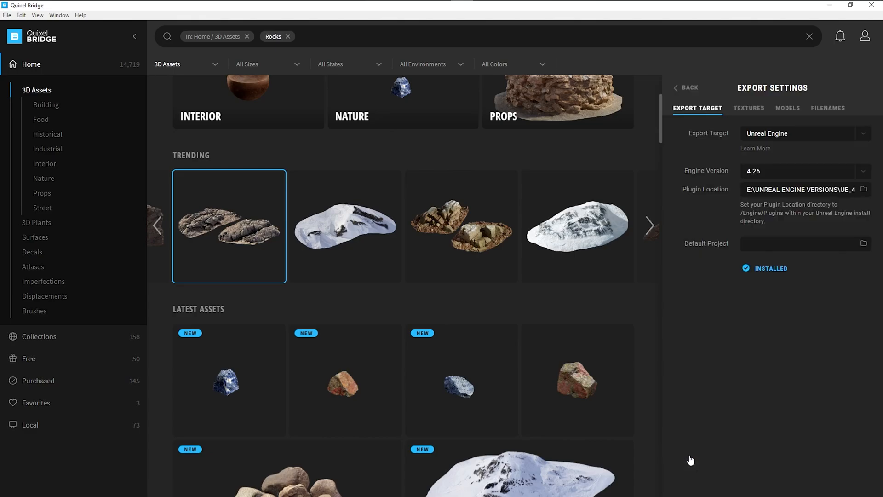
click(748, 107)
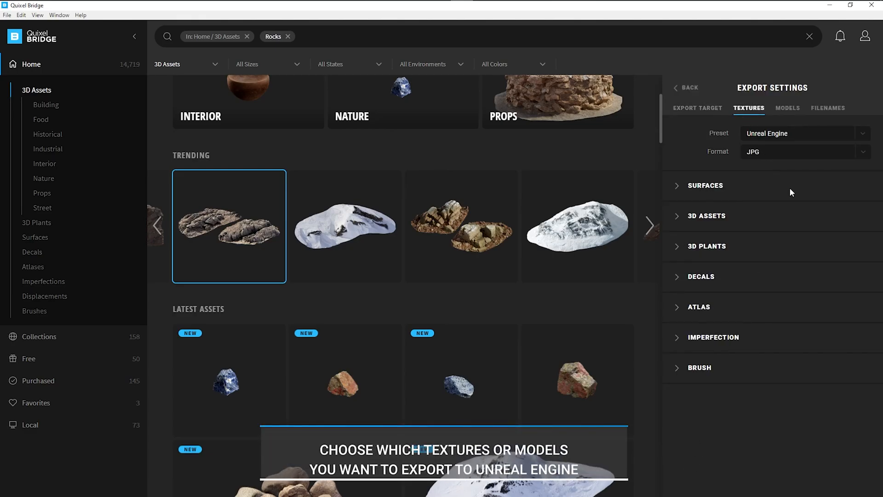
mouse_move(782, 215)
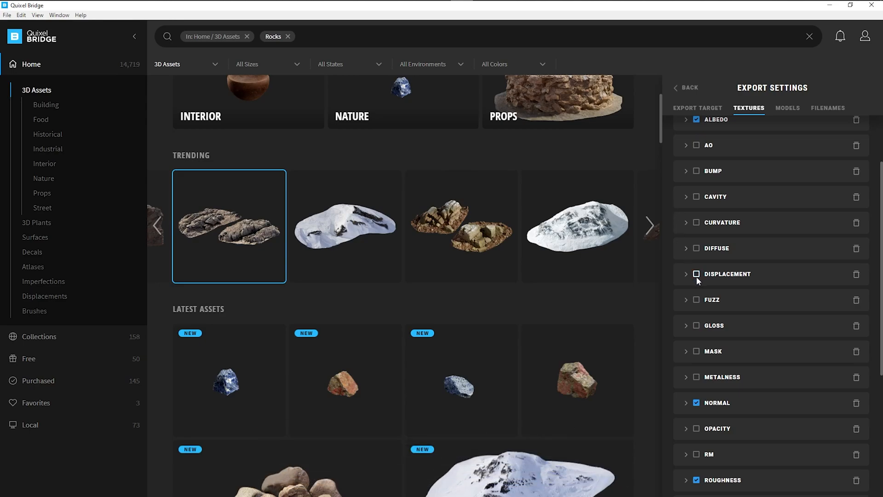
scroll(up, 3)
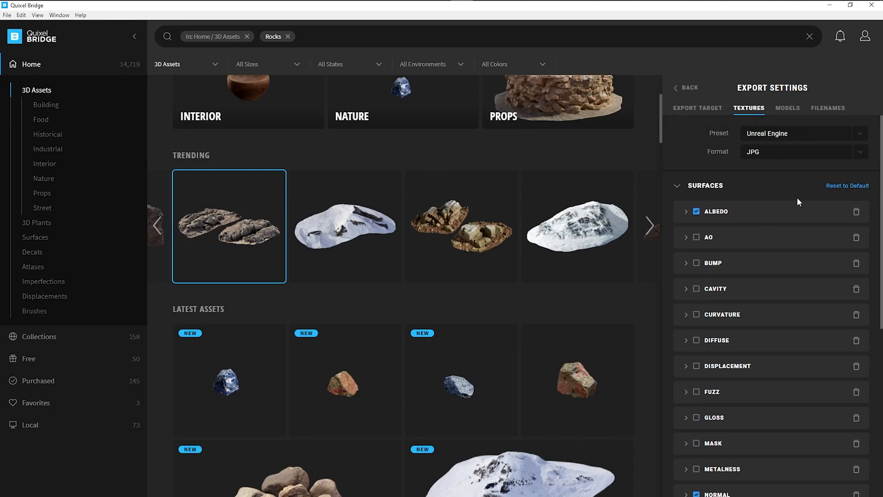
click(696, 365)
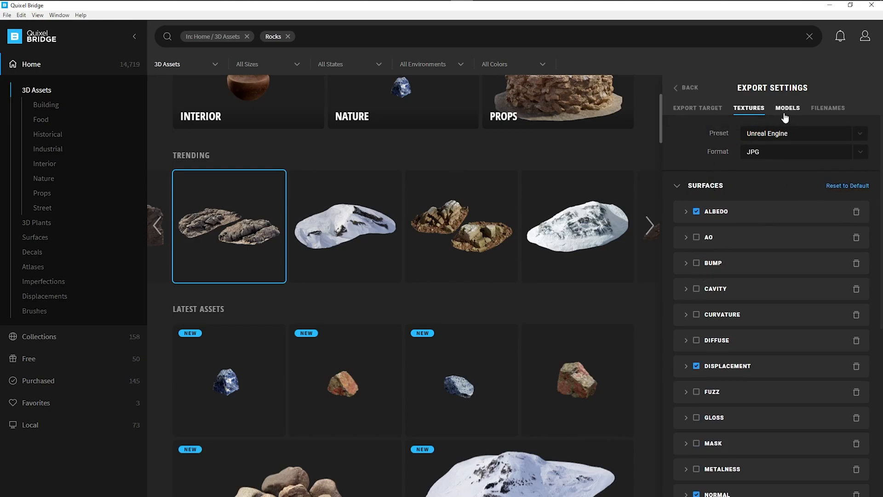
click(787, 108)
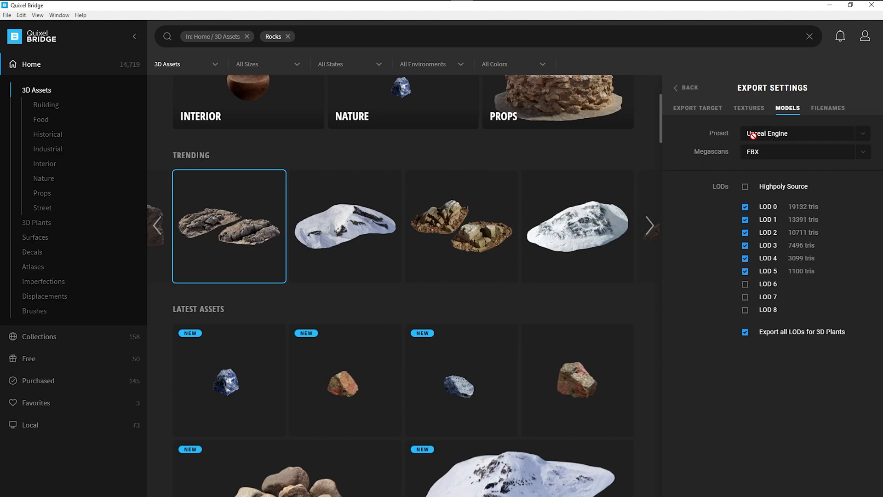
mouse_move(855, 277)
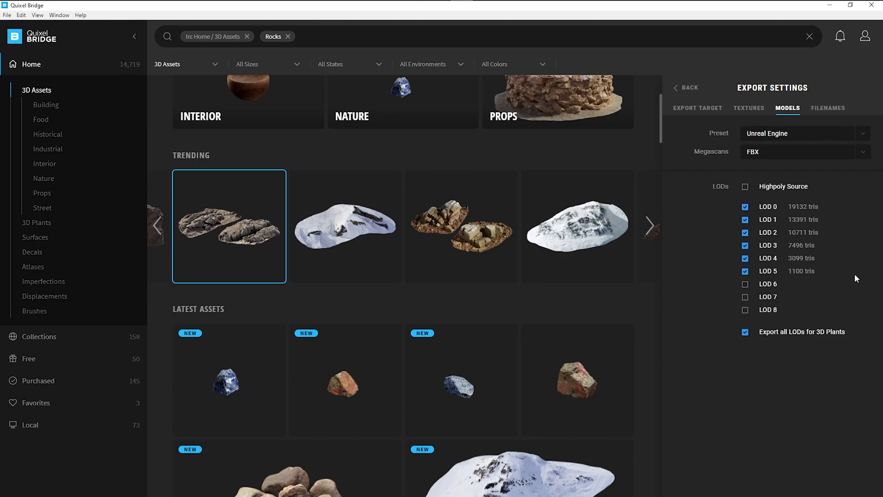
mouse_move(726, 333)
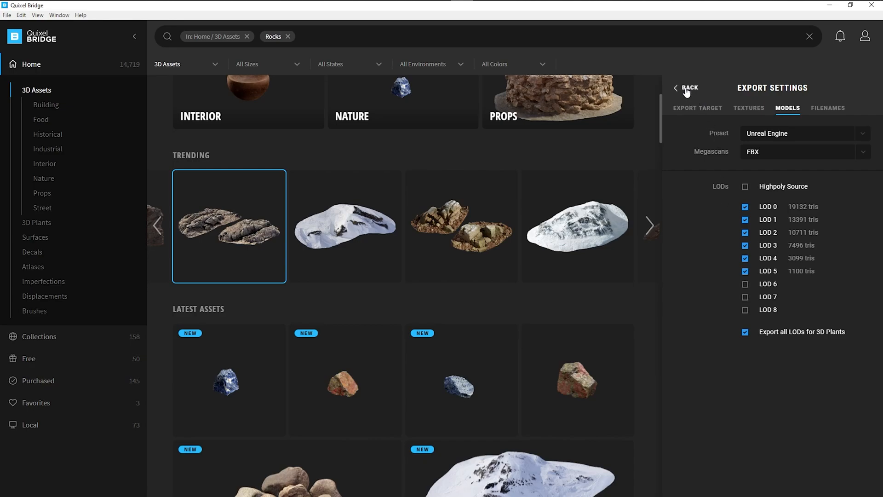
Step: Download Nordic Beach Rock Formation at 4K and show it in the Local library
click(686, 88)
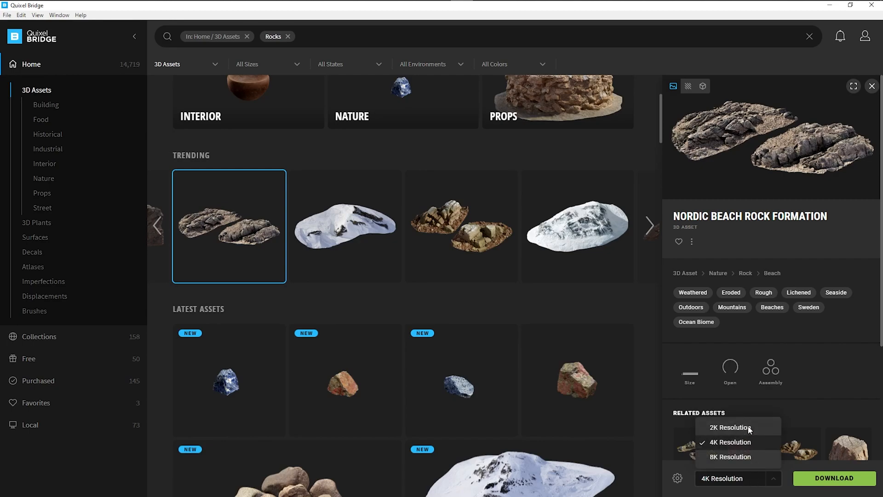
mouse_move(737, 444)
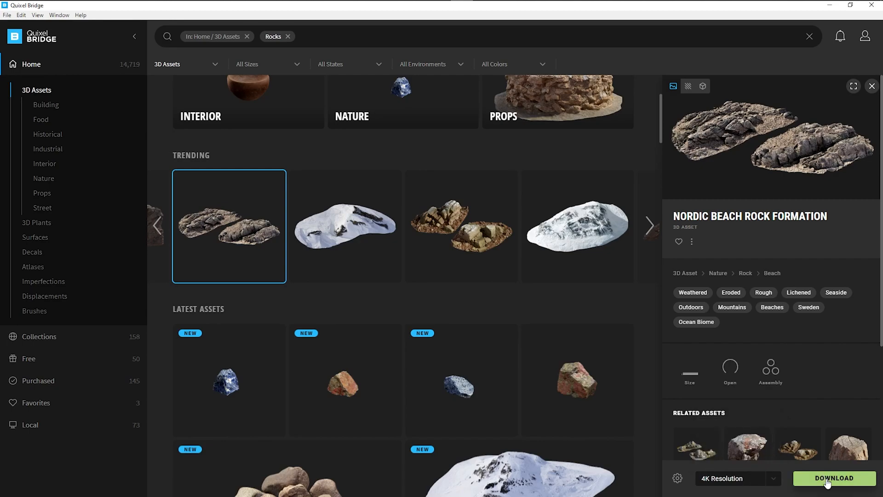
click(833, 478)
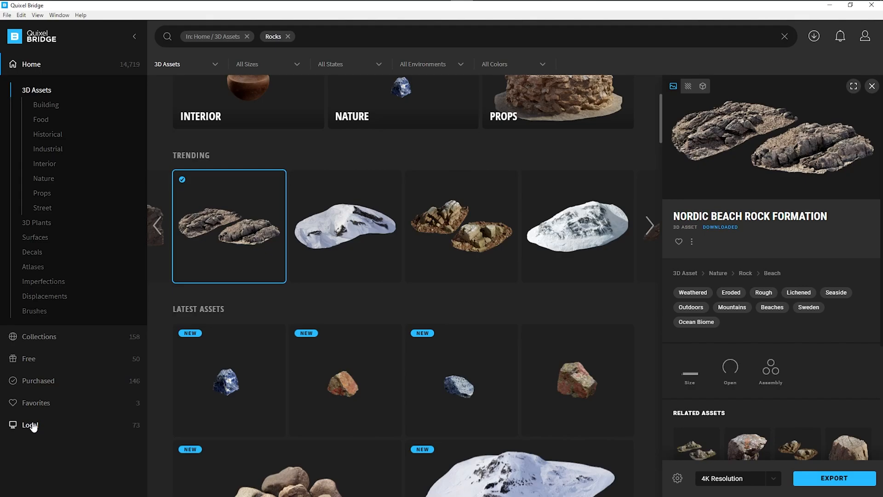
click(29, 424)
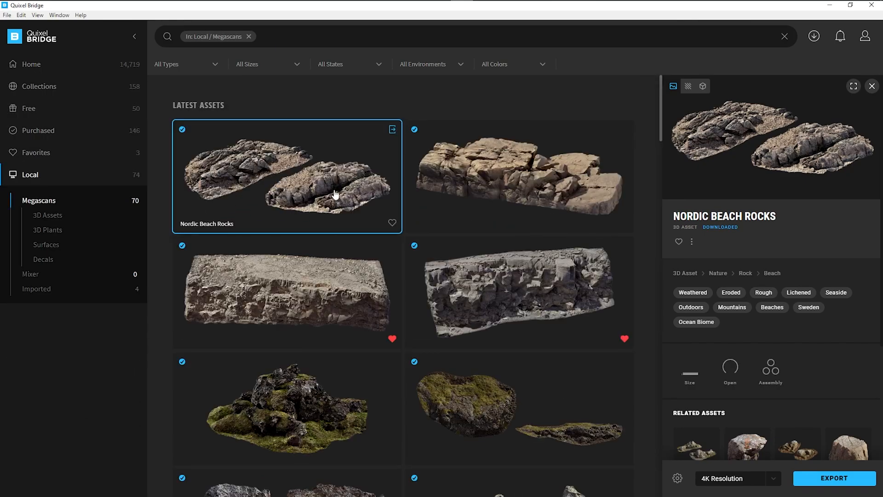
mouse_move(260, 191)
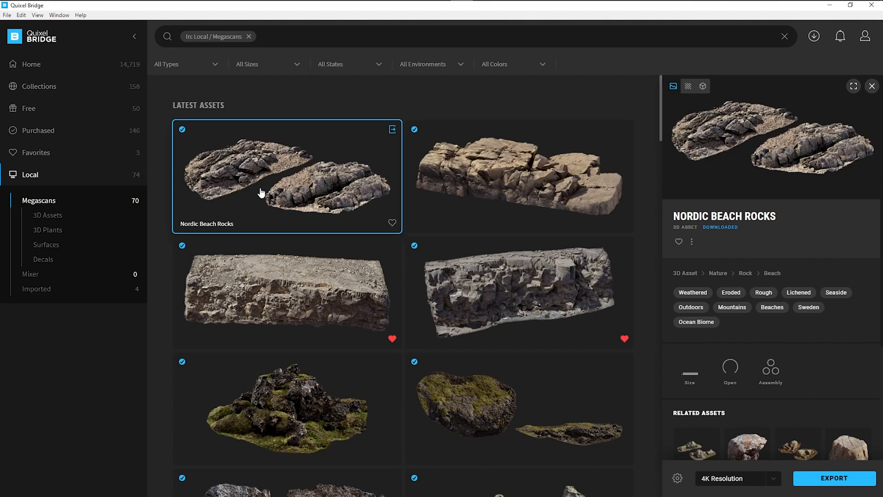
mouse_move(639, 201)
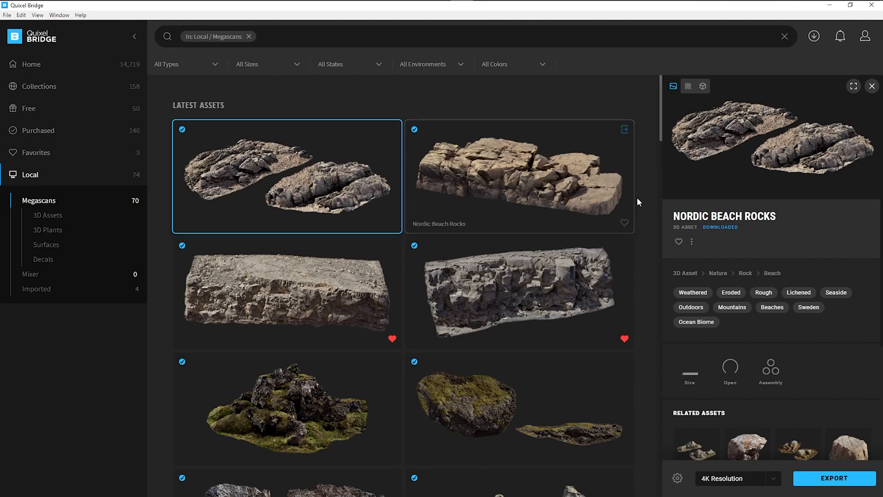
mouse_move(650, 201)
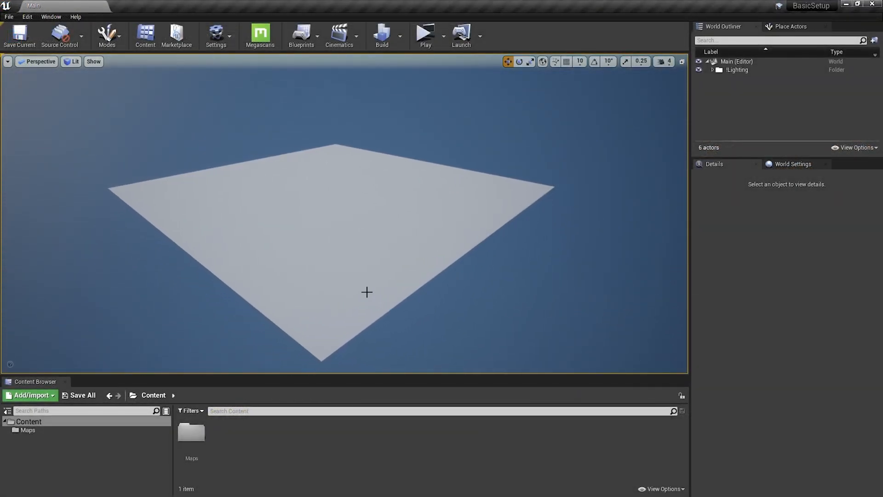
mouse_move(260, 35)
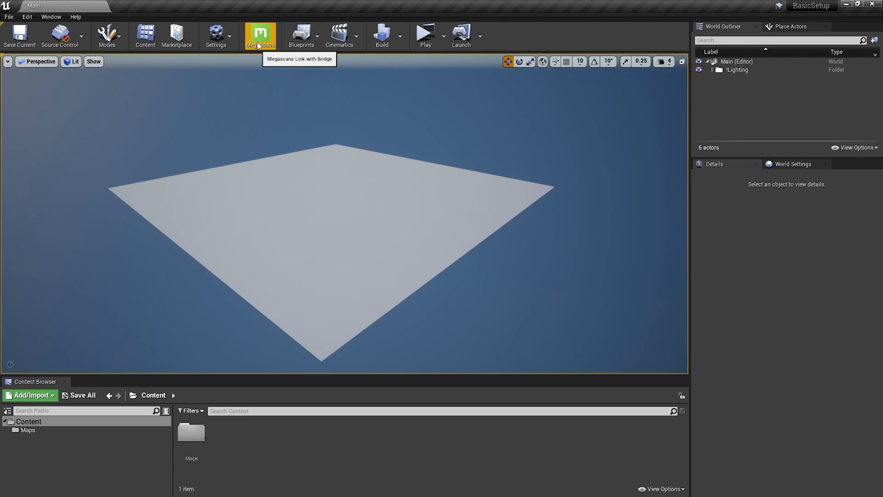
mouse_move(62, 96)
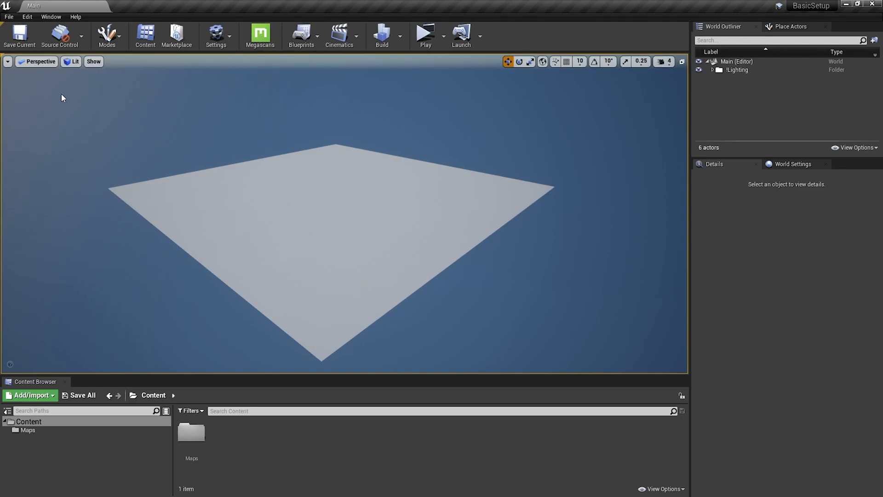
click(26, 16)
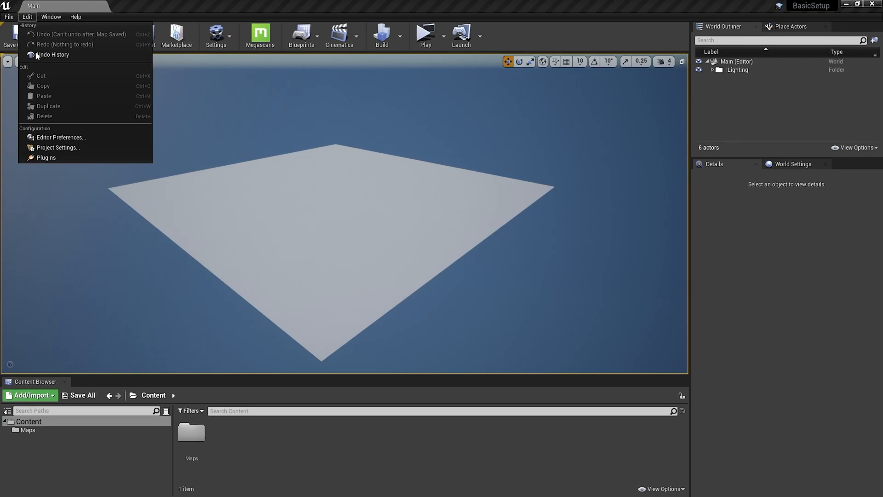
click(46, 157)
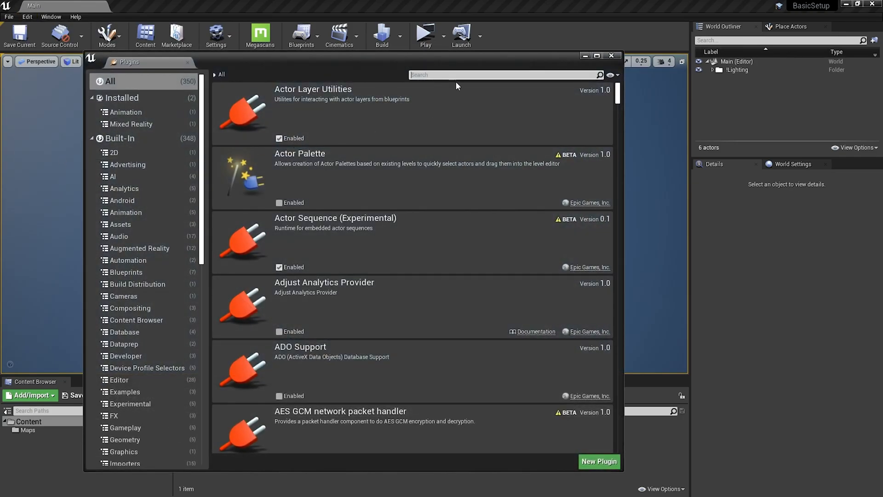
text(megasc)
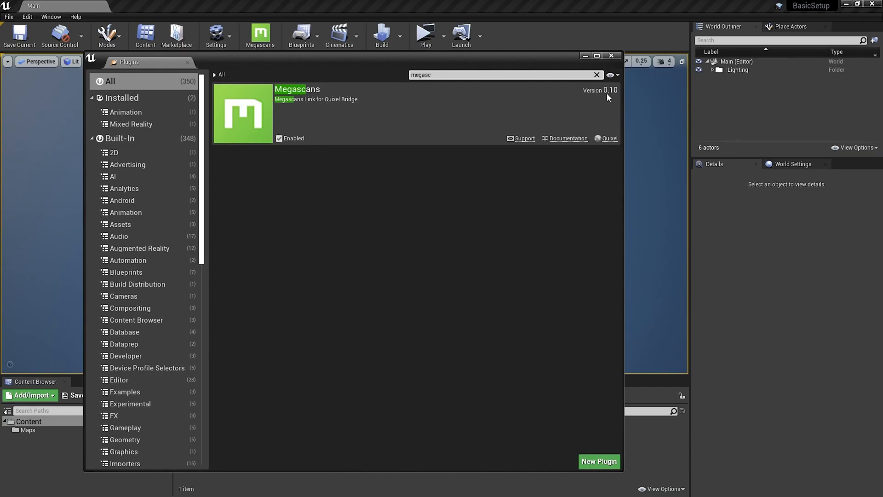
click(610, 55)
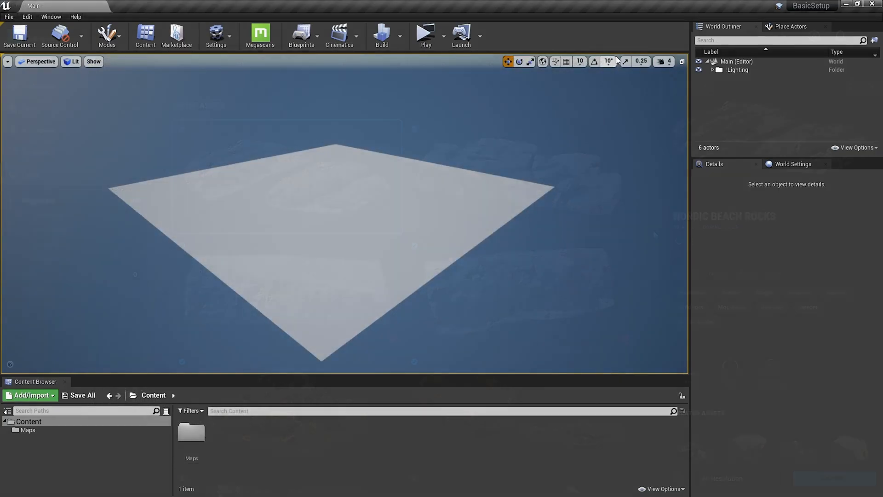
Step: Export the downloaded Nordic Beach Rocks asset to Unreal Engine
click(259, 35)
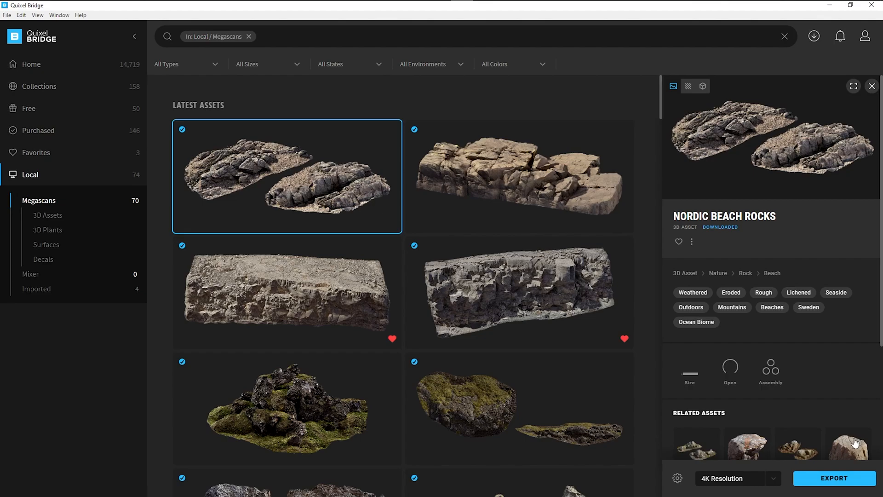
click(835, 478)
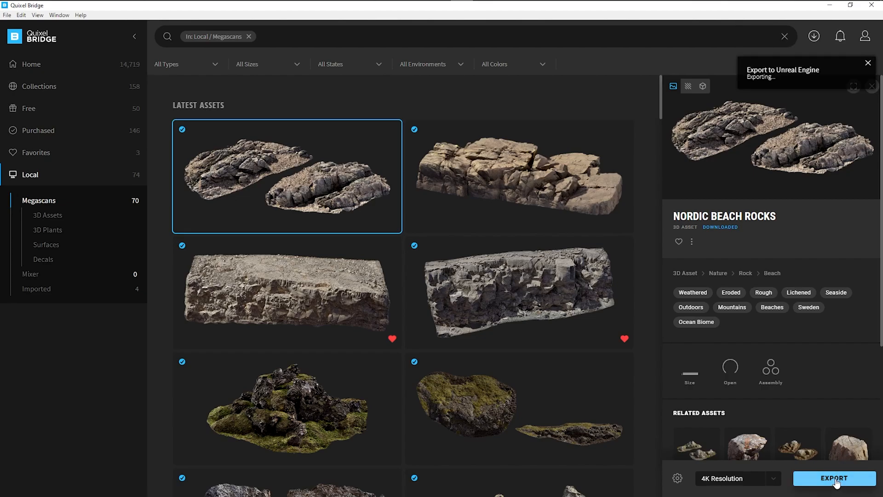
click(834, 478)
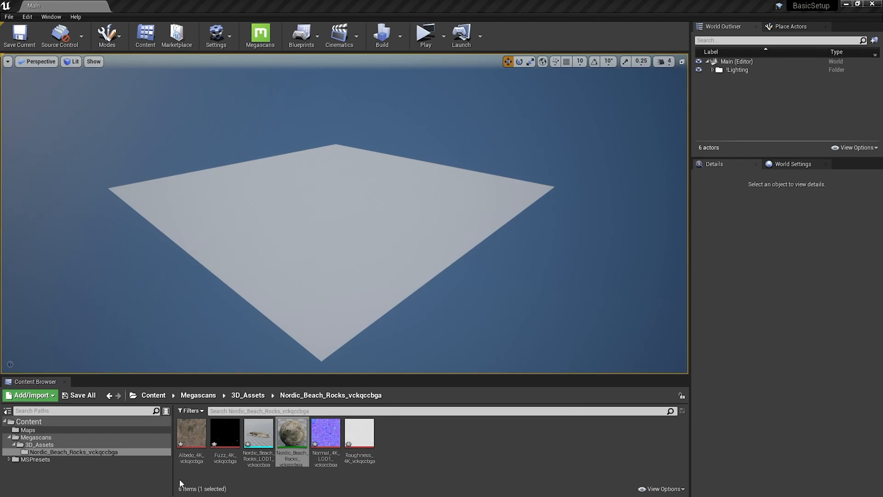
mouse_move(35, 437)
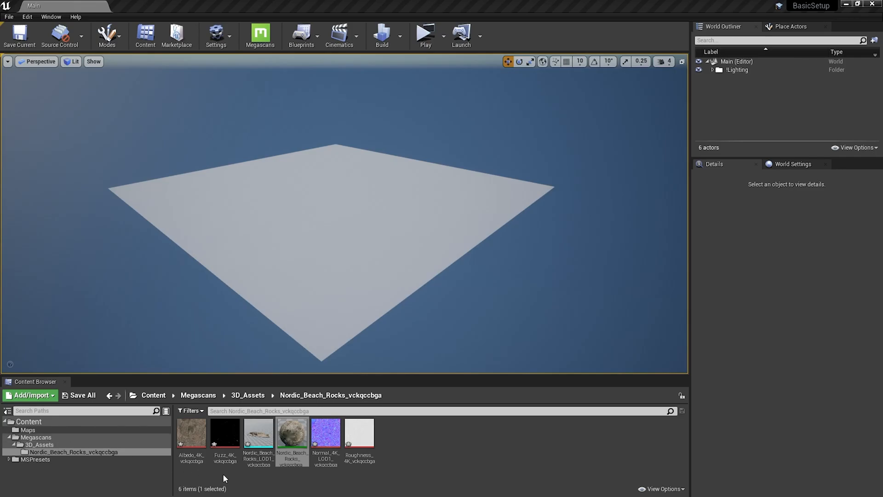
mouse_move(268, 438)
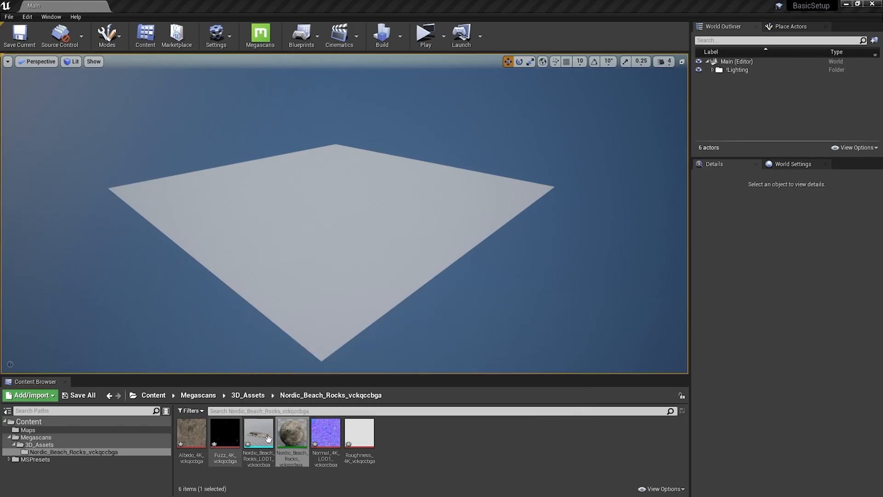
mouse_move(297, 435)
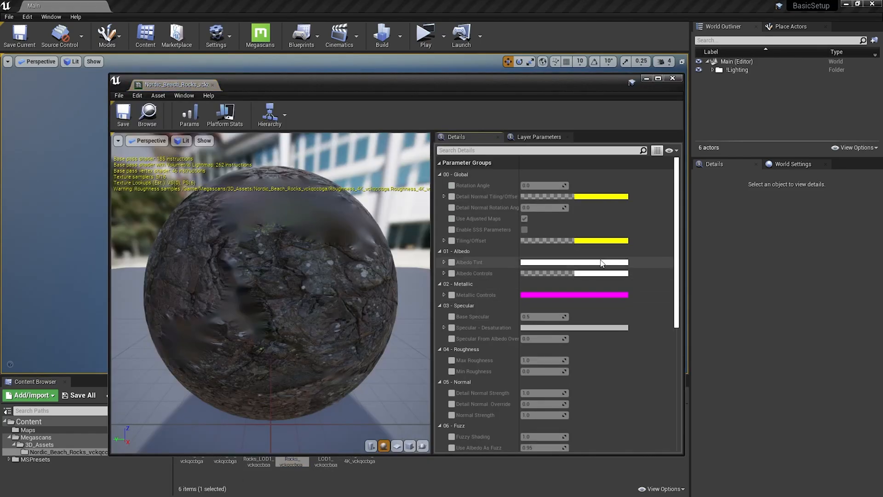
mouse_move(685, 87)
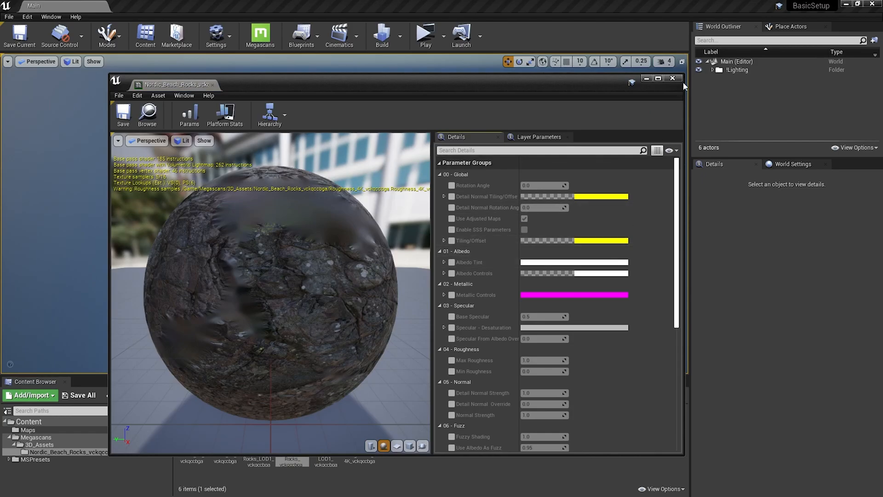
click(672, 78)
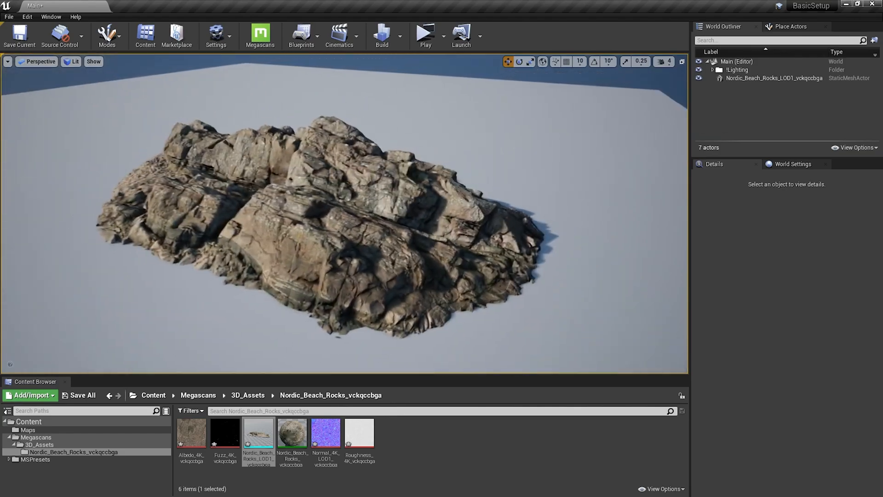
click(259, 35)
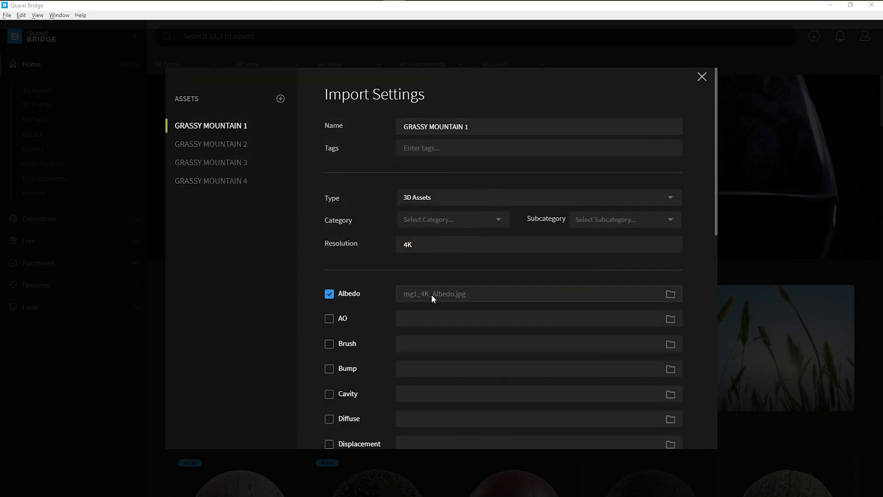
Step: Review the Albedo, Normal, Roughness and LOD 0 files, then import all four Grassy Mountain assets
scroll(down, 3)
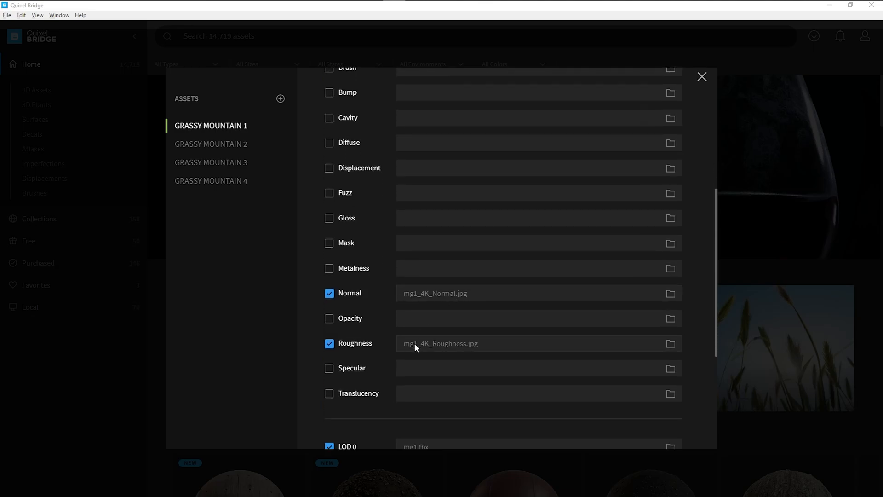
scroll(up, 3)
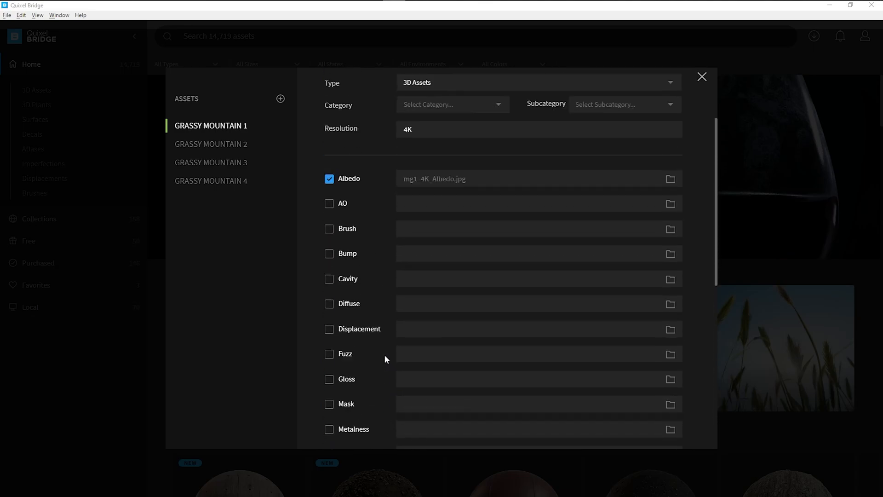
scroll(down, 3)
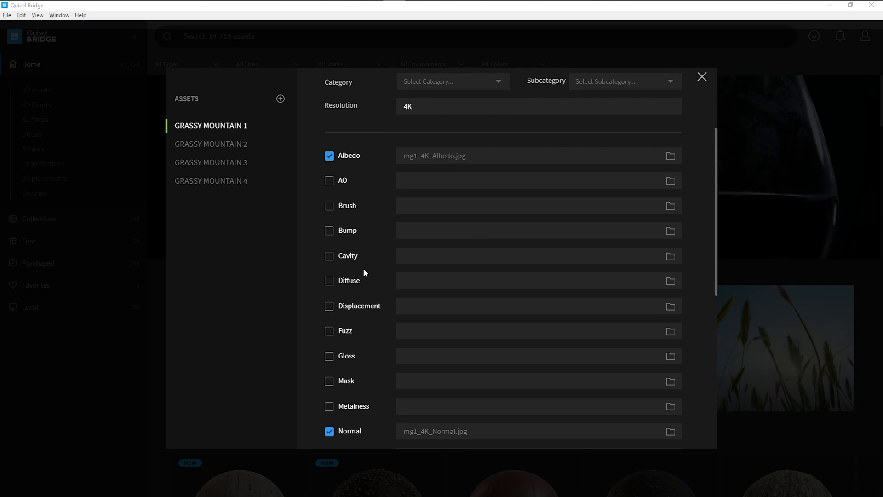
scroll(up, 3)
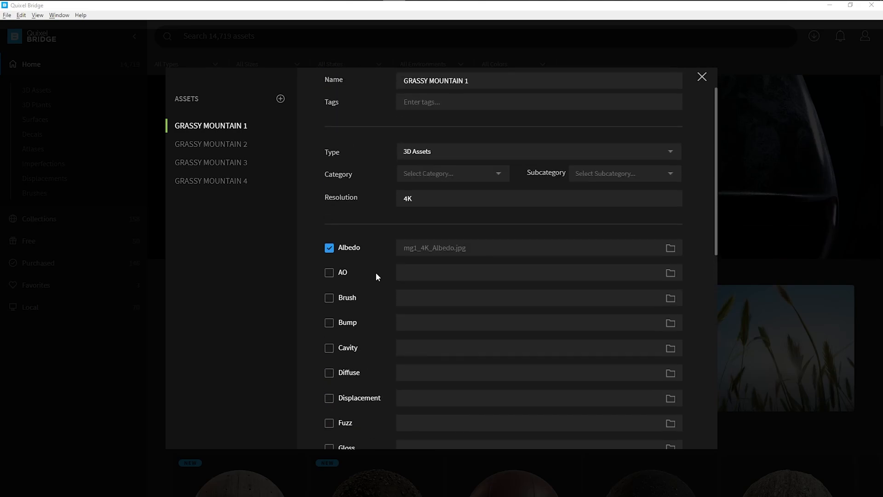
mouse_move(373, 256)
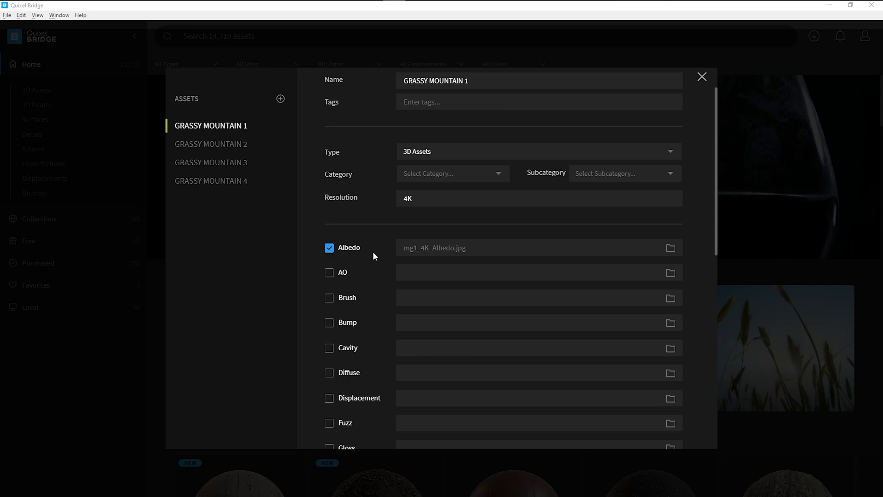
mouse_move(411, 248)
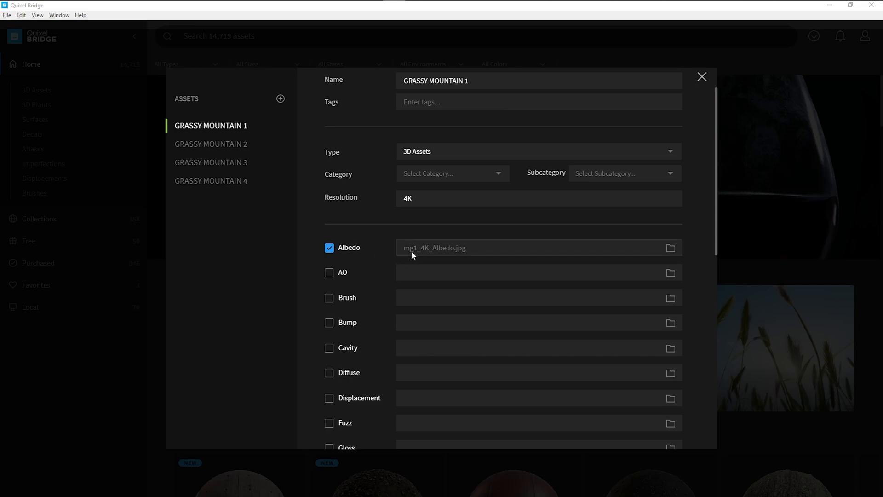
mouse_move(423, 250)
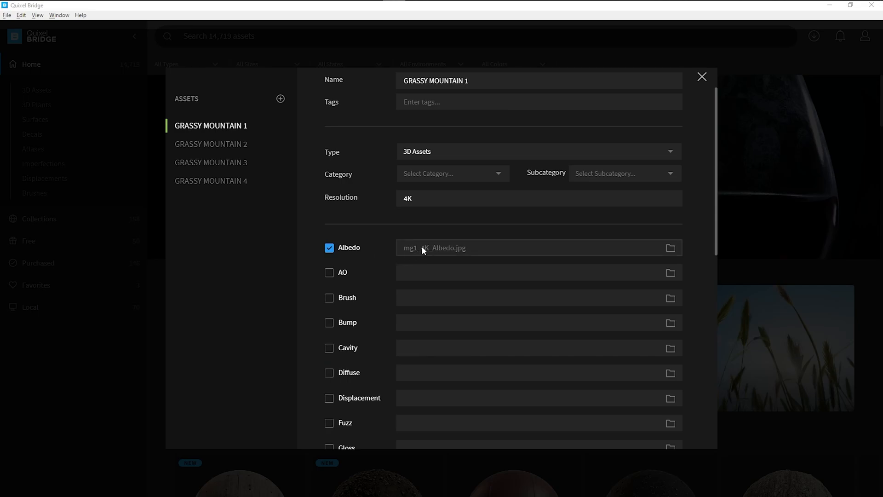
mouse_move(433, 257)
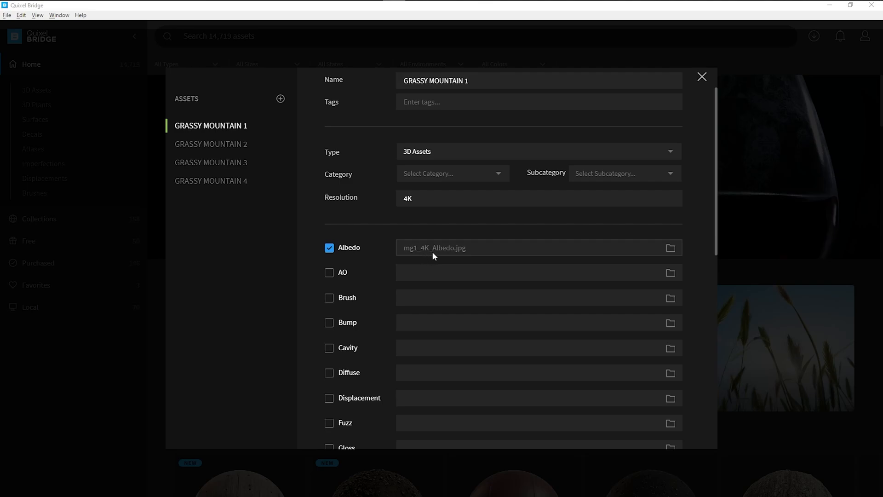
mouse_move(453, 260)
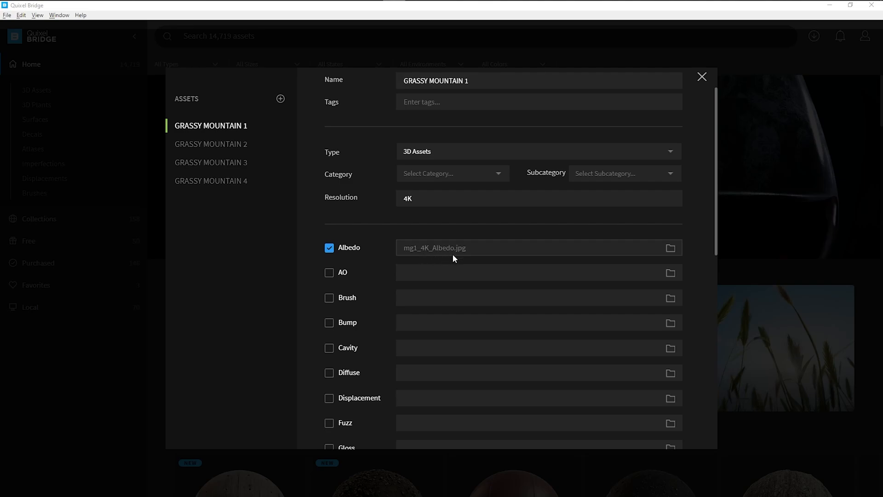
scroll(up, 3)
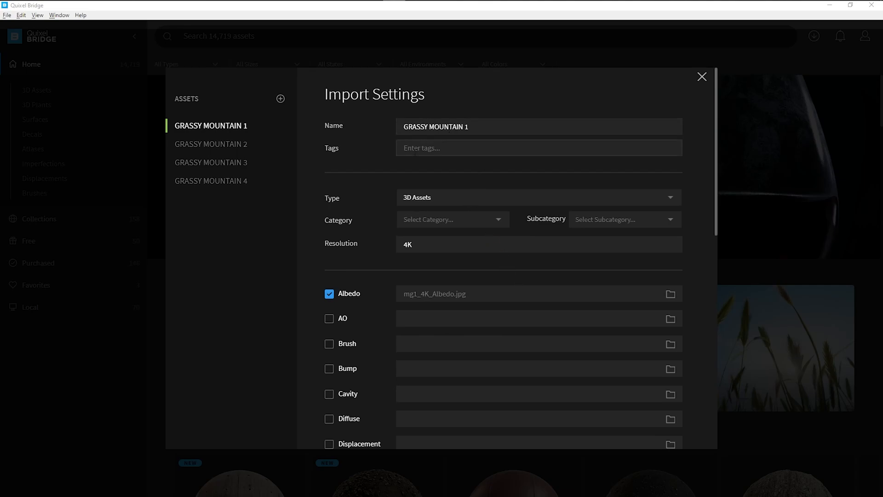
scroll(down, 3)
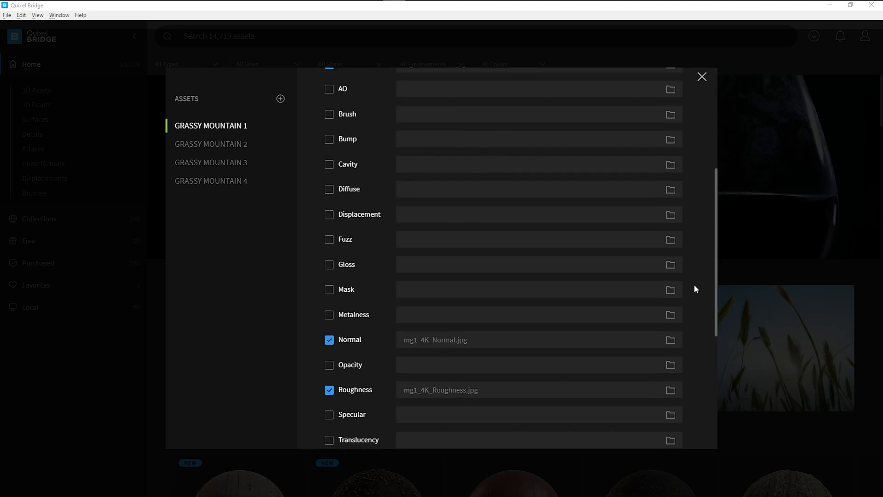
scroll(down, 3)
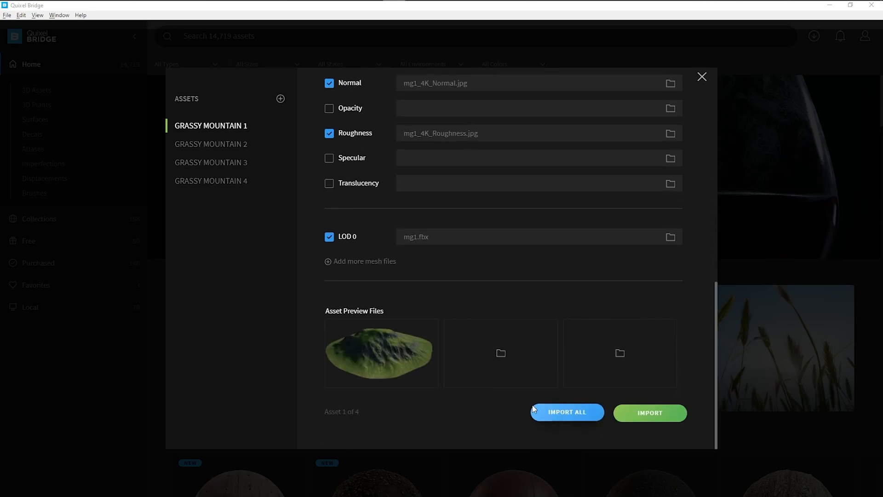
mouse_move(590, 420)
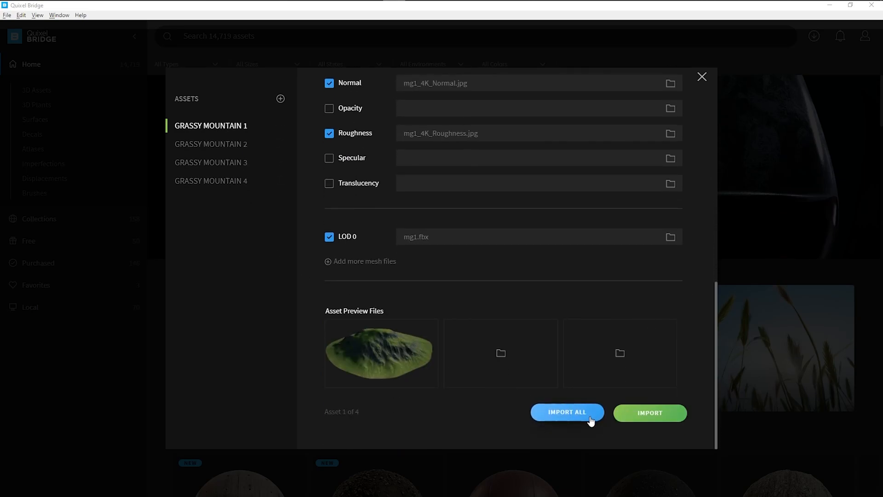
click(567, 412)
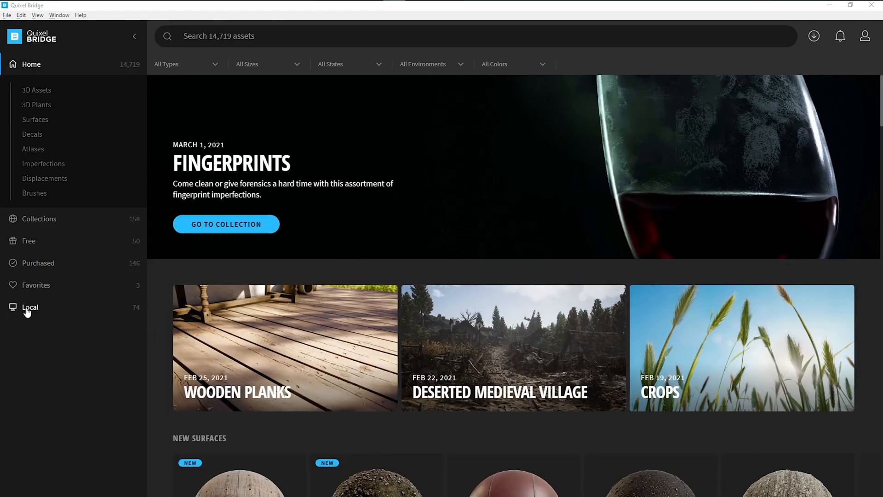
Step: From Local > Imported, select GRASSY MOUNTAIN 3 and export it to Unreal Engine
click(30, 307)
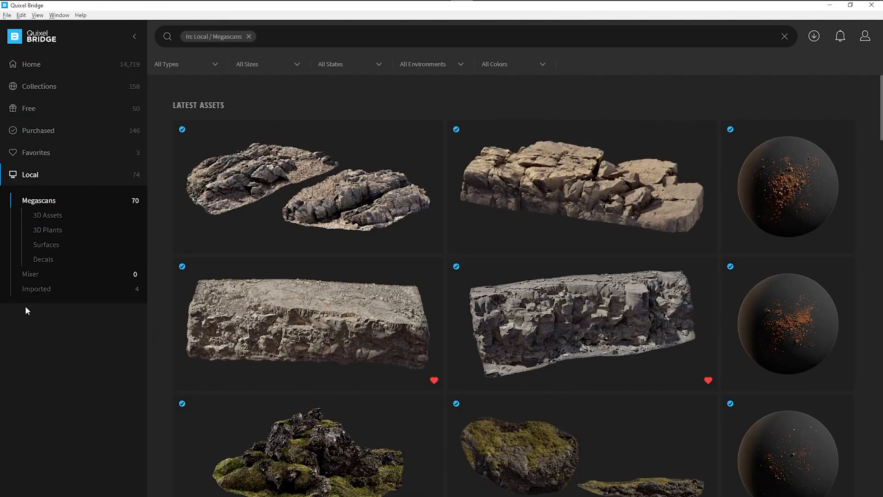
click(36, 287)
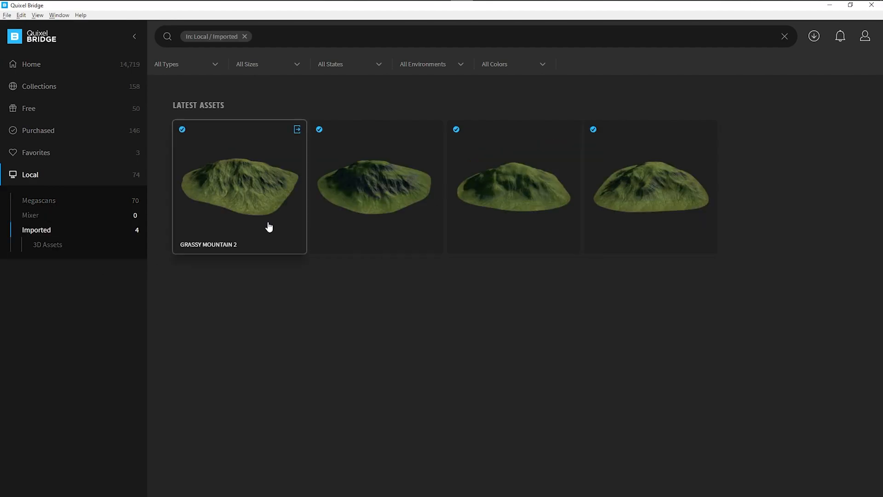
mouse_move(706, 287)
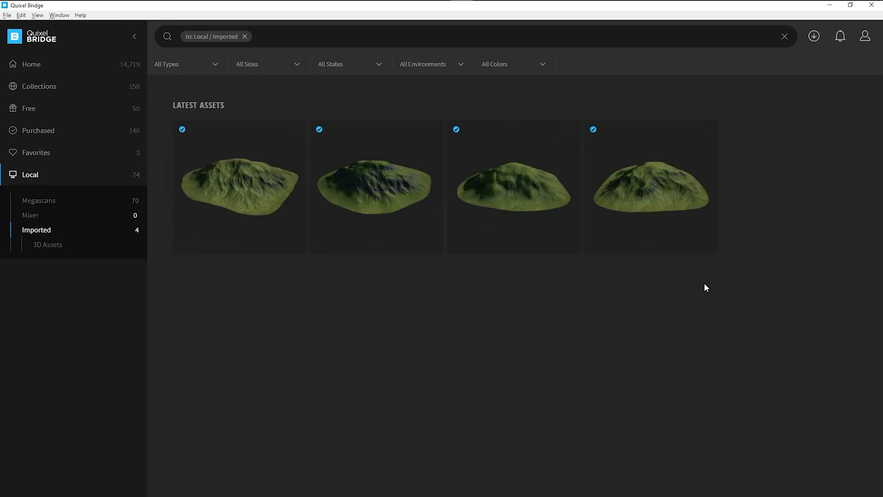
mouse_move(546, 206)
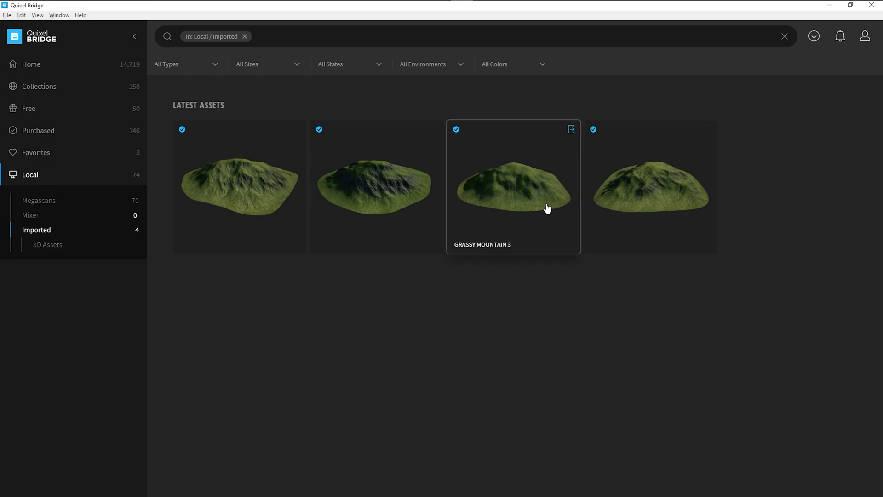
click(512, 186)
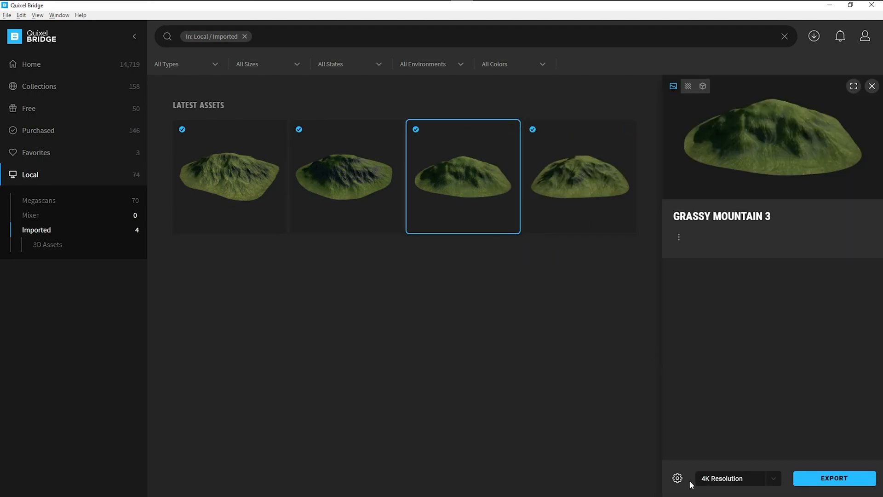
mouse_move(814, 478)
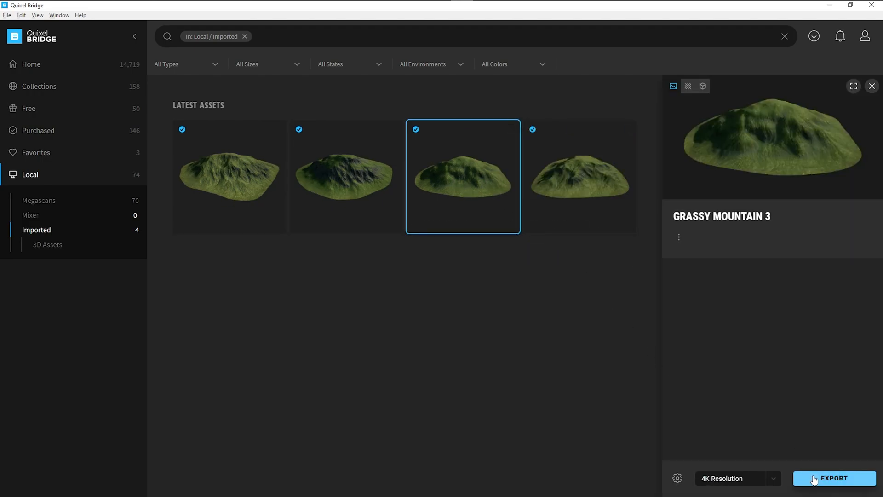
click(834, 478)
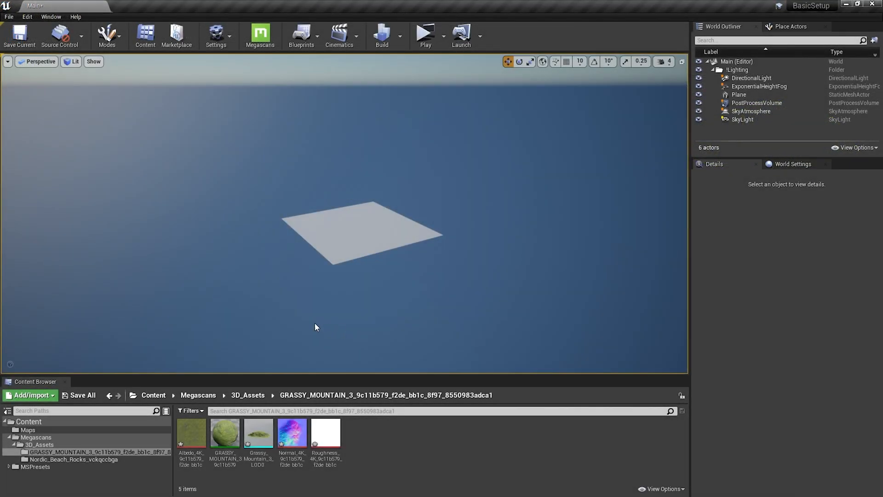
mouse_move(257, 433)
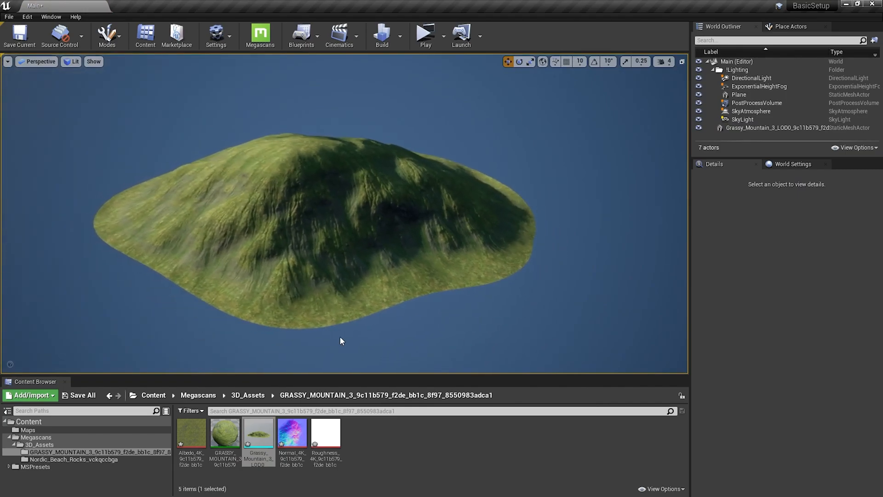
Step: Open the placed Grassy_Mountain_3 LOD0 mesh in the Static Mesh Editor
double_click(257, 432)
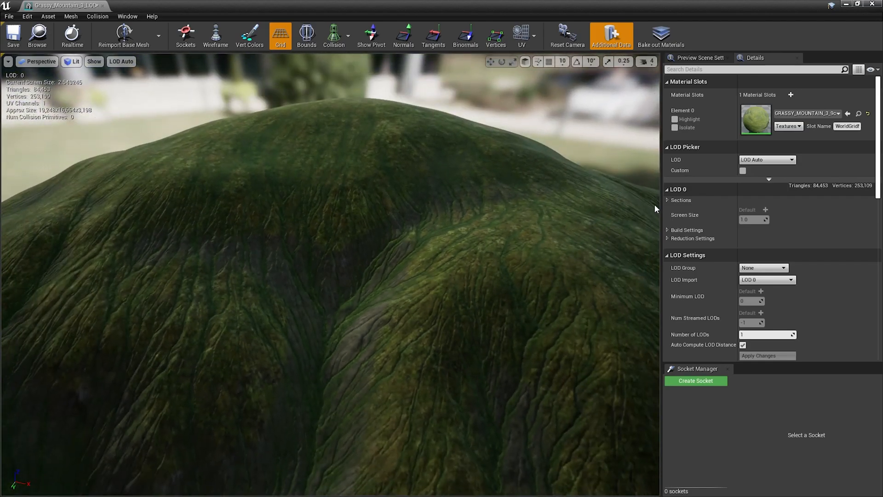
mouse_move(684, 221)
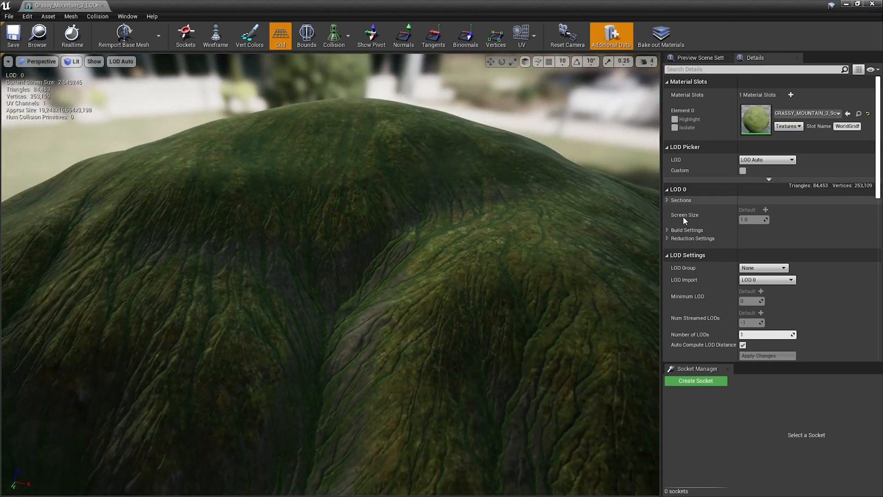
Step: Under LOD 0 Reduction Settings, set Percent Triangles to 20 and apply, leaving about 16,891 triangles
click(693, 238)
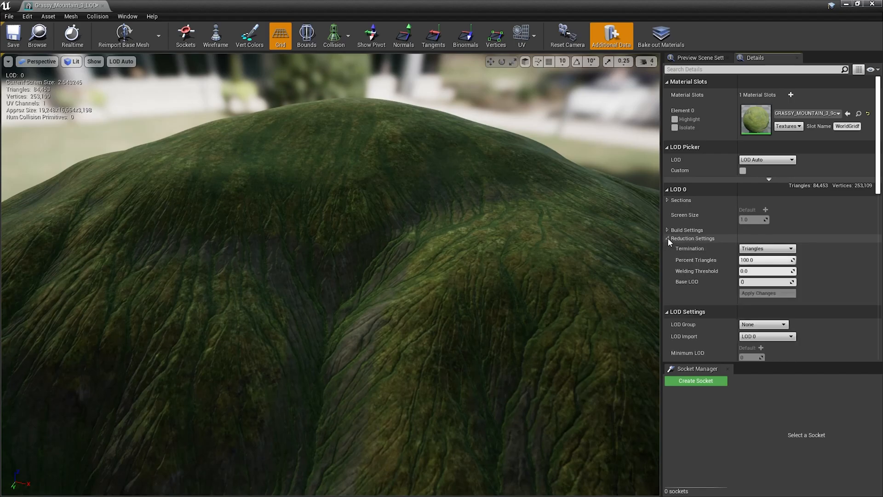
triple_click(766, 259)
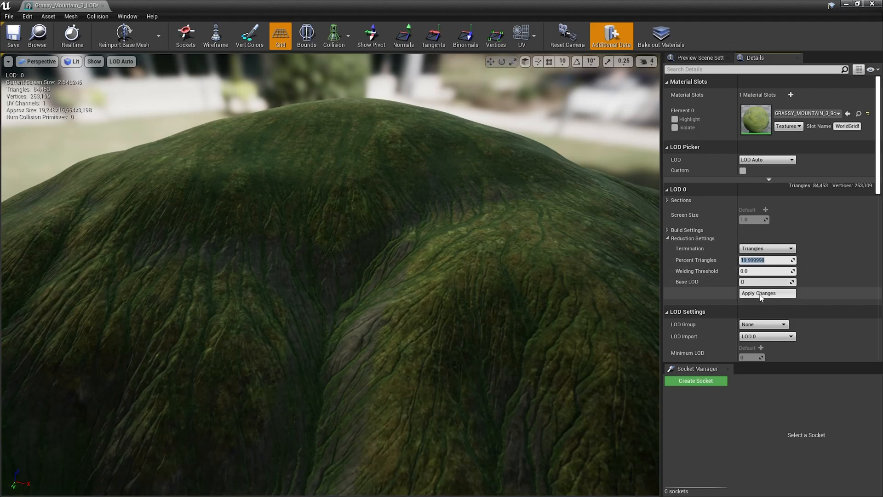
click(758, 293)
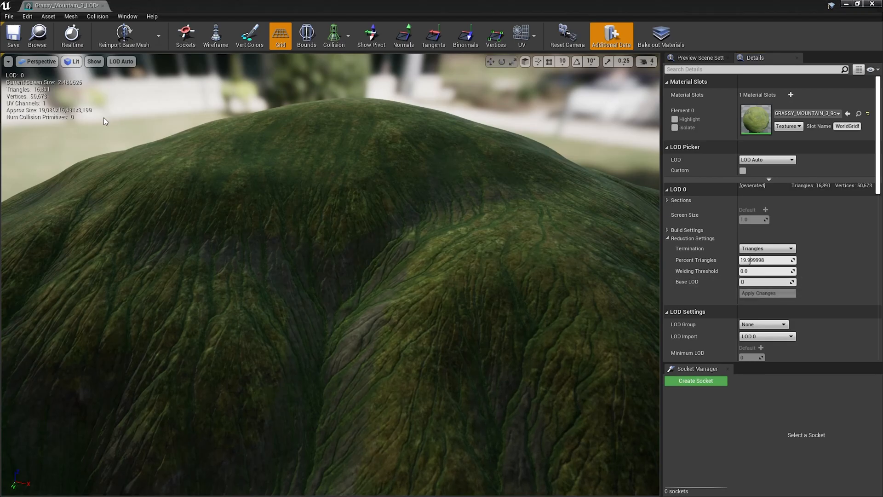